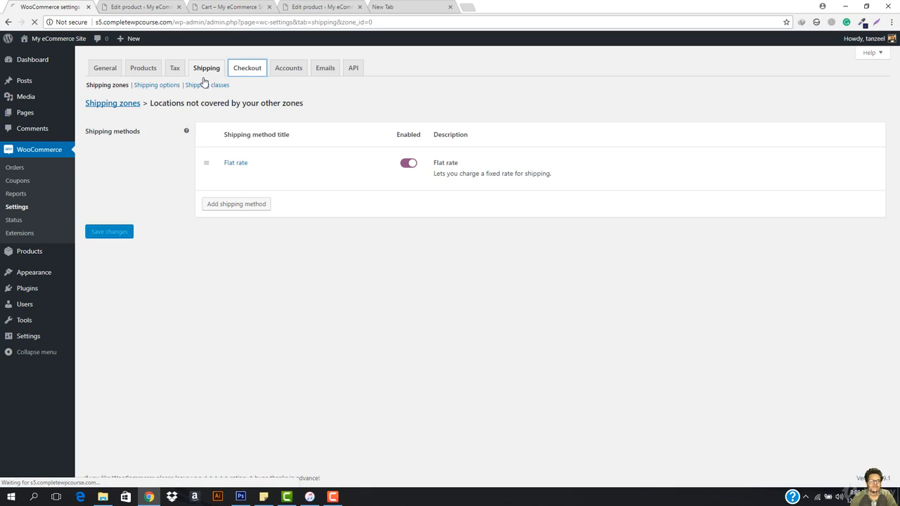
- Switch WooCommerce Settings to the Checkout section with coupon and checkout page options
click(248, 67)
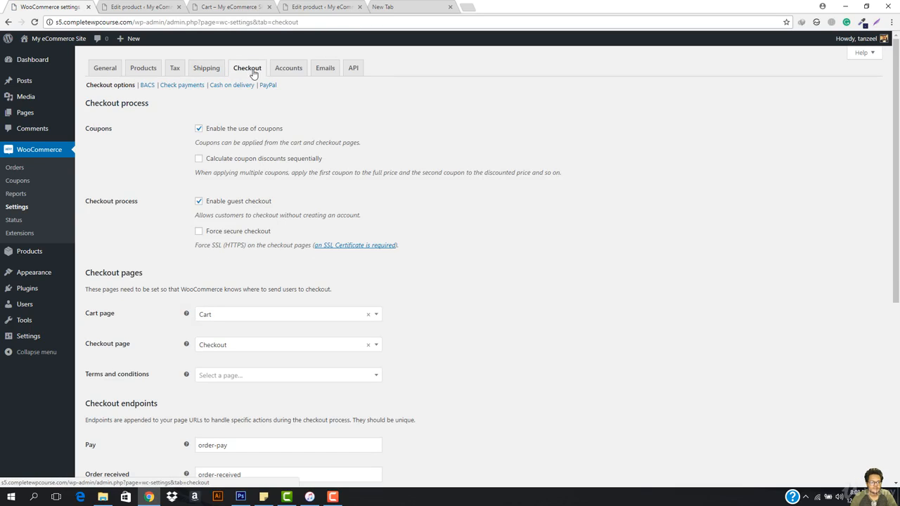
mouse_move(259, 101)
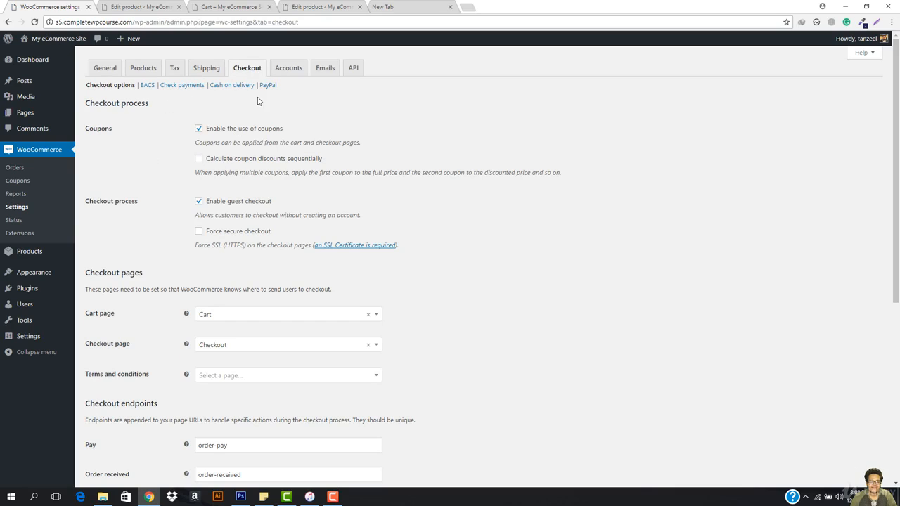
mouse_move(174, 149)
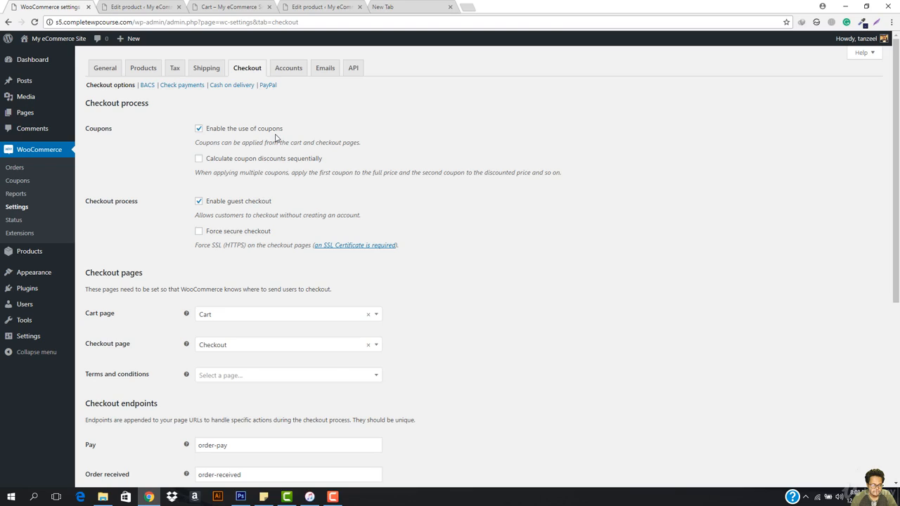
mouse_move(30, 186)
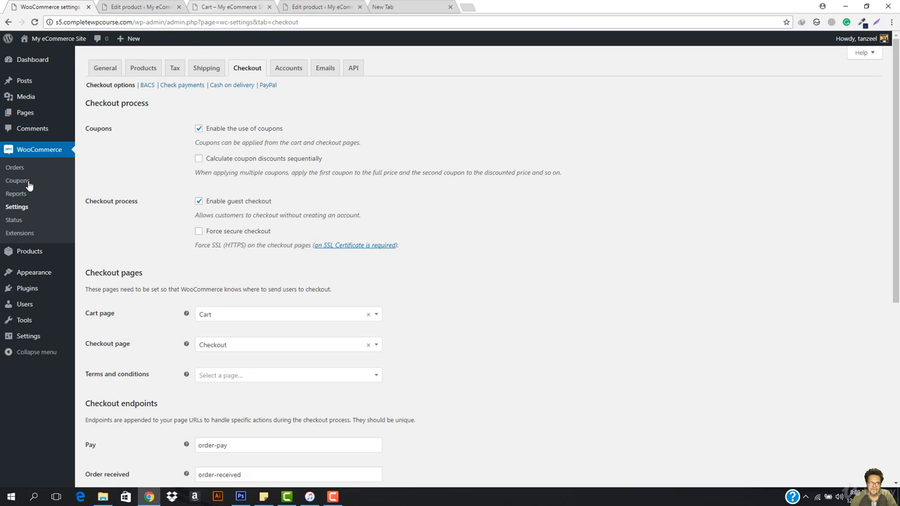
click(225, 6)
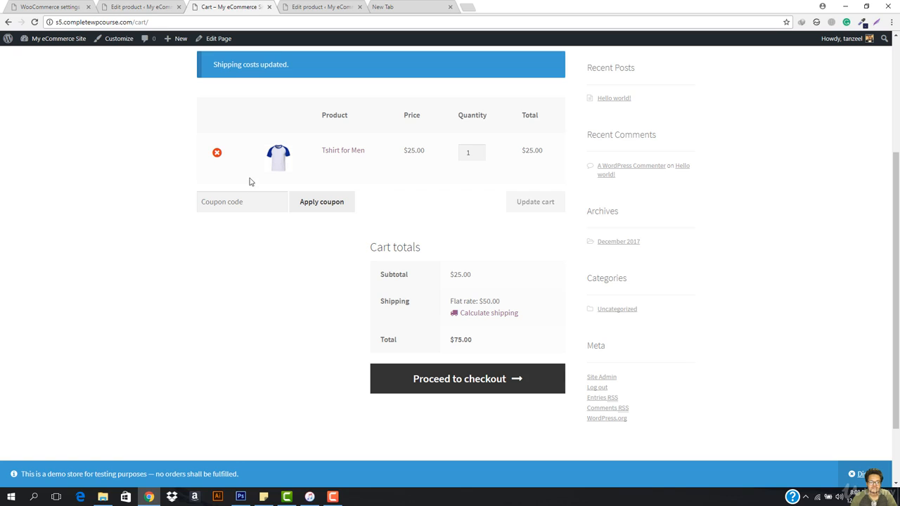
click(241, 203)
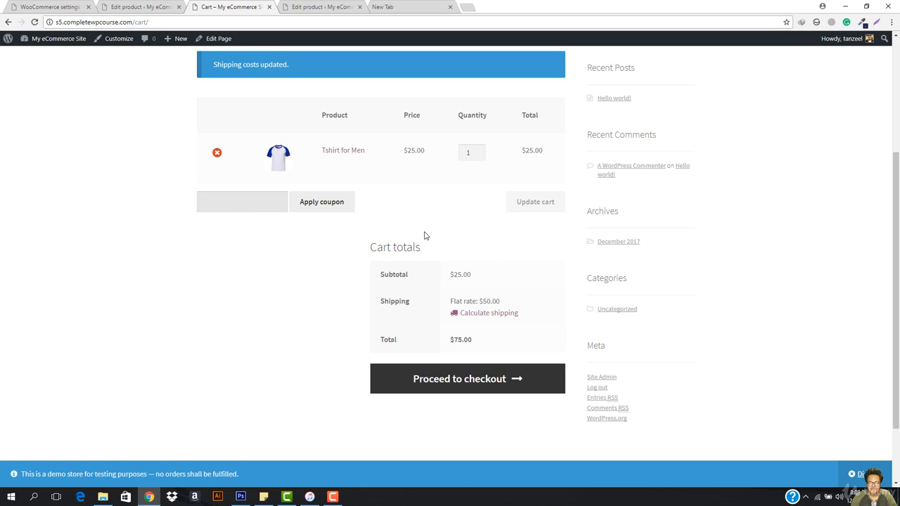
click(49, 6)
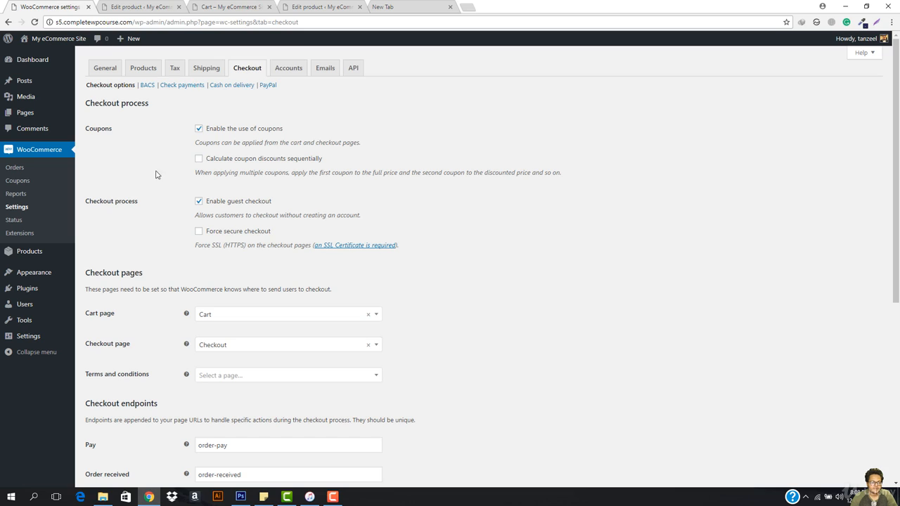
mouse_move(270, 171)
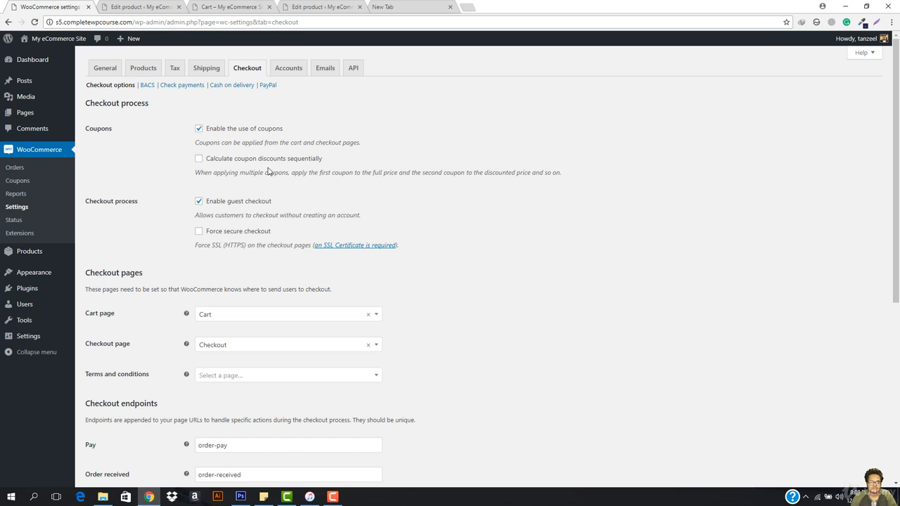
mouse_move(293, 169)
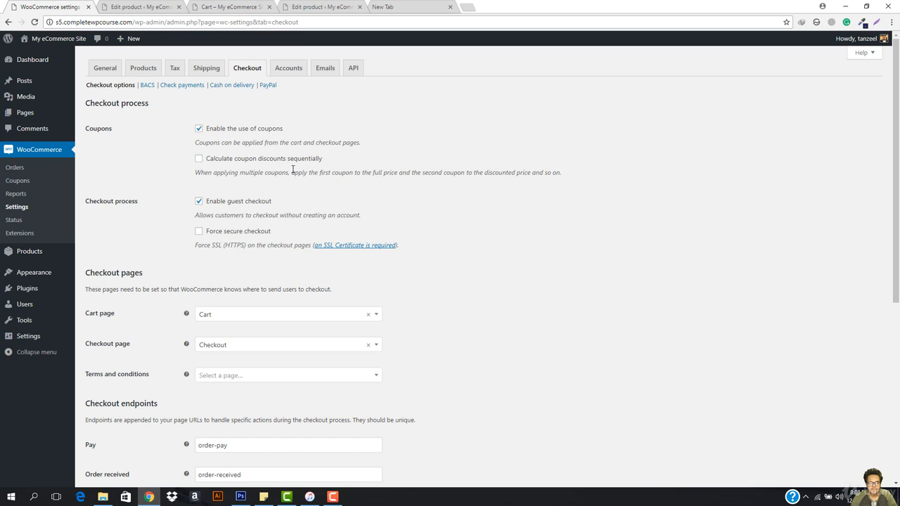
mouse_move(406, 171)
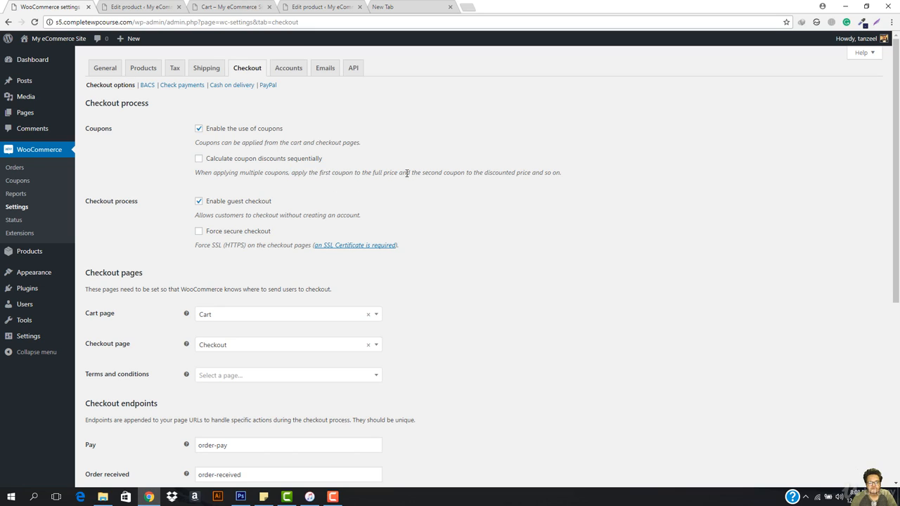
mouse_move(565, 174)
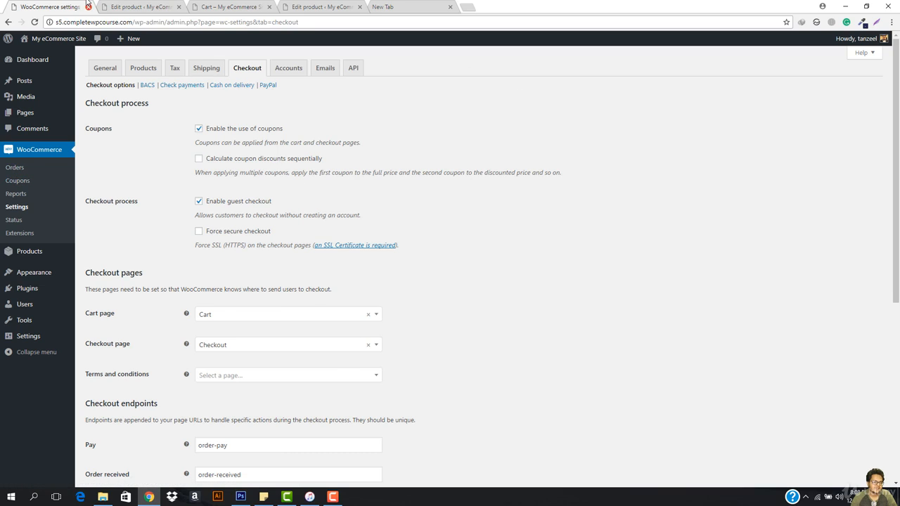
mouse_move(311, 183)
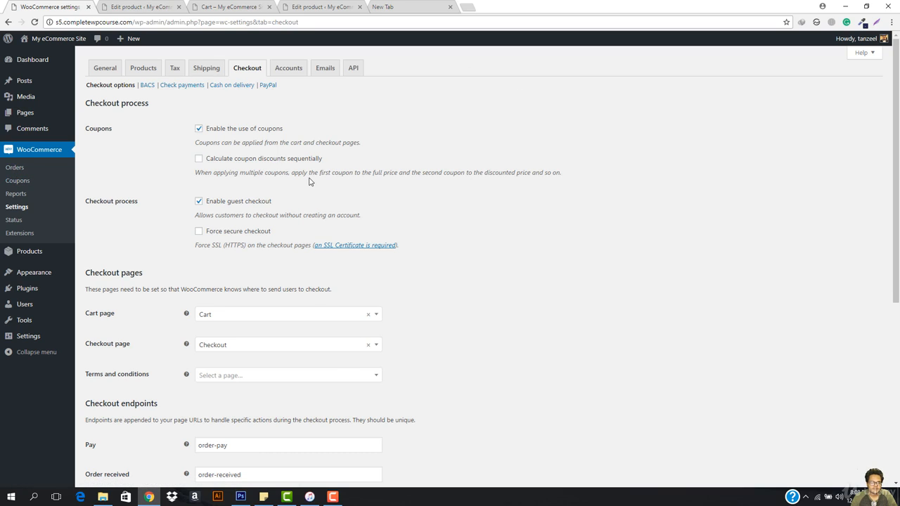
mouse_move(512, 124)
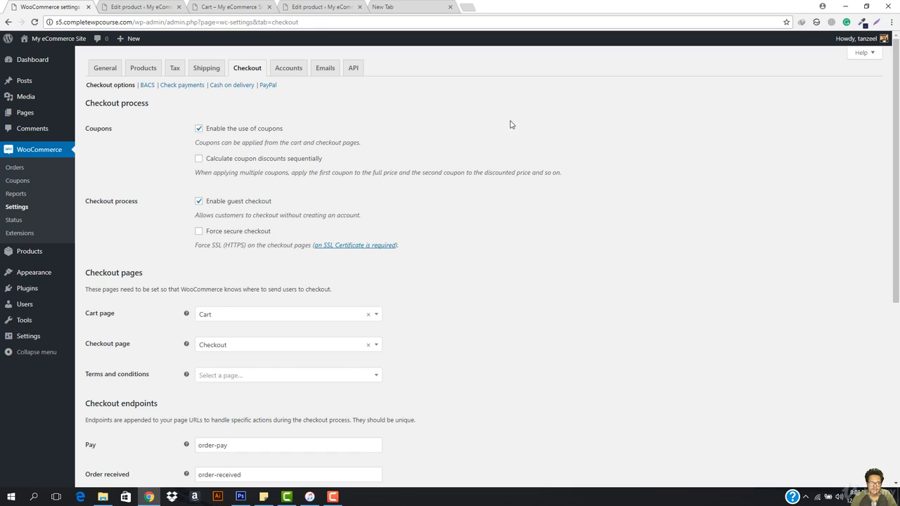
mouse_move(253, 6)
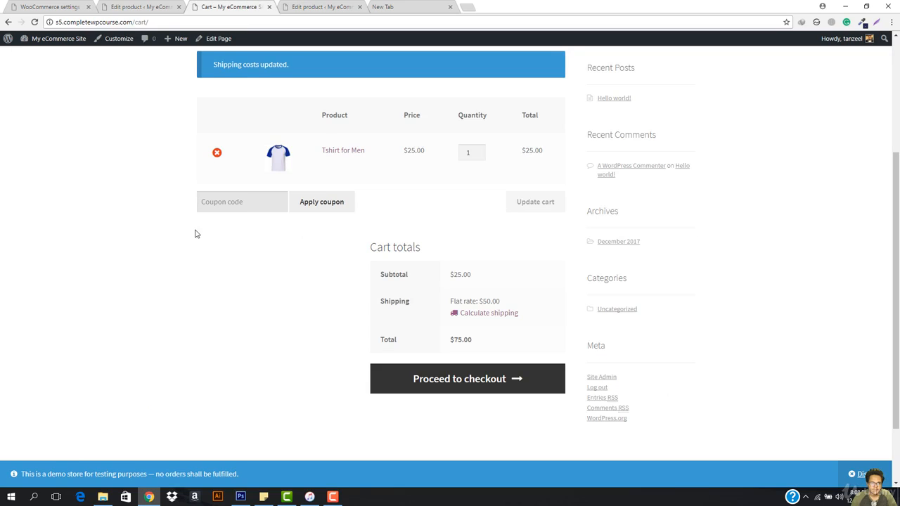
mouse_move(526, 329)
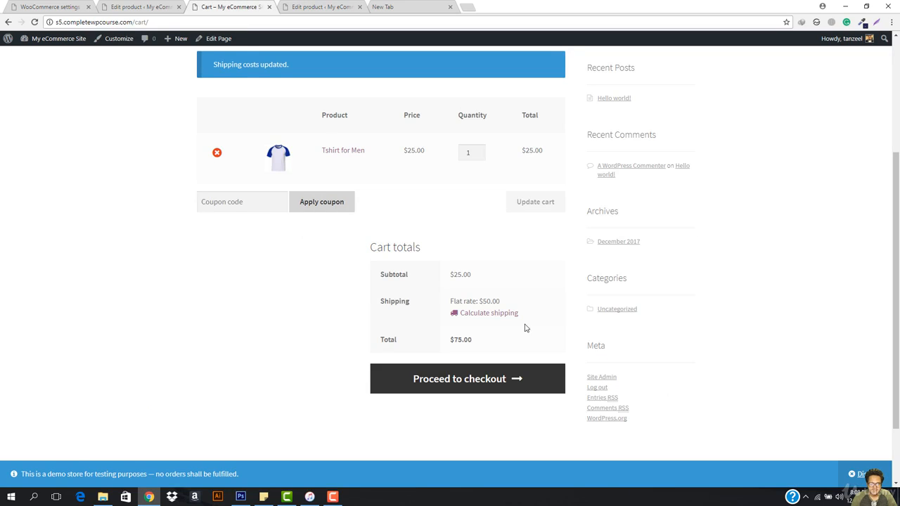
mouse_move(246, 242)
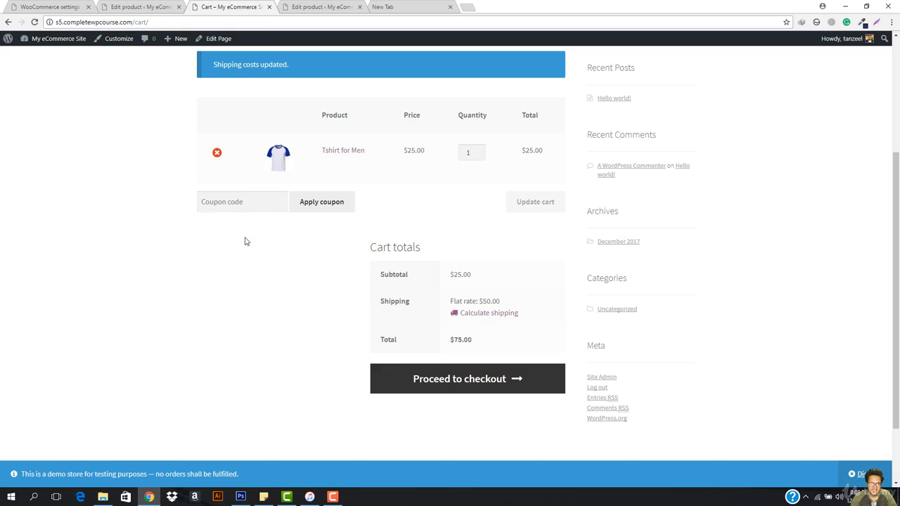
mouse_move(457, 338)
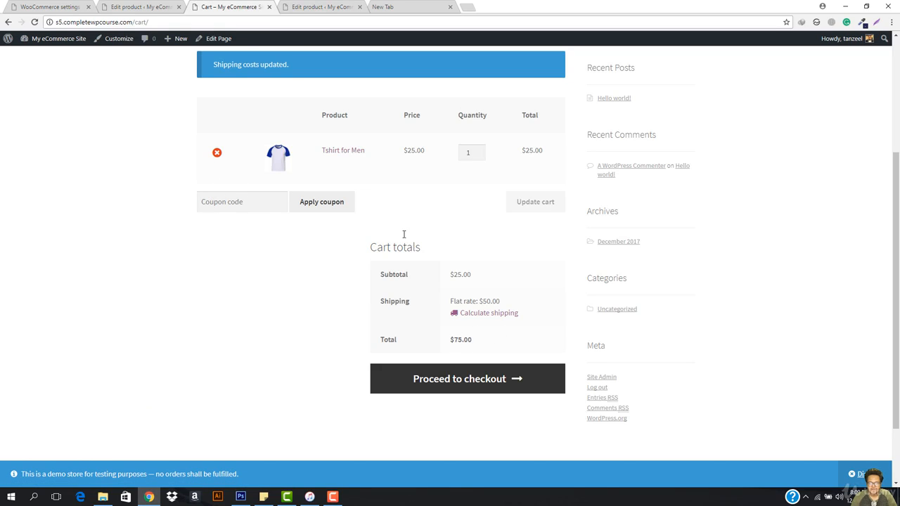
click(49, 6)
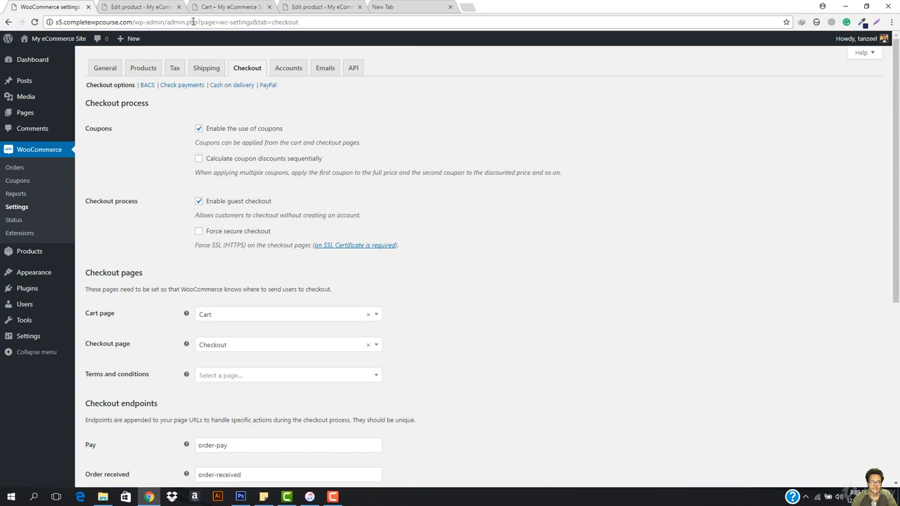
scroll(down, 3)
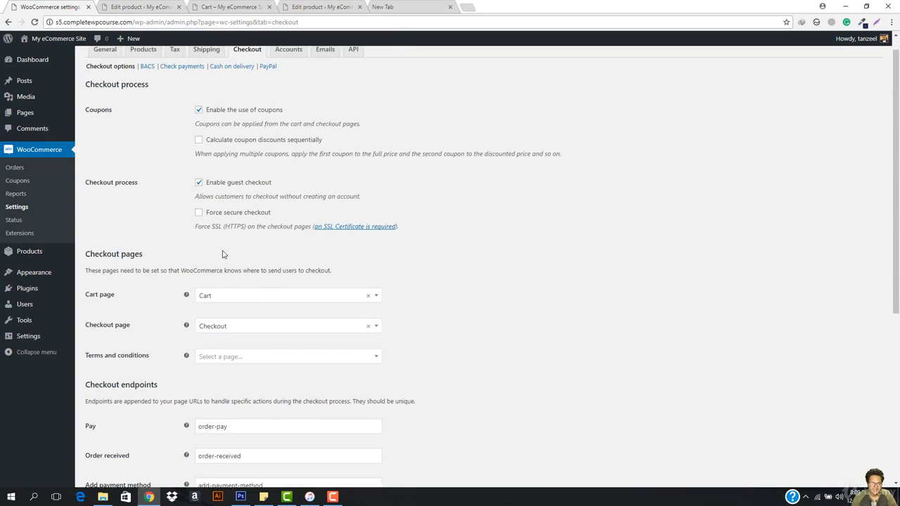
scroll(down, 3)
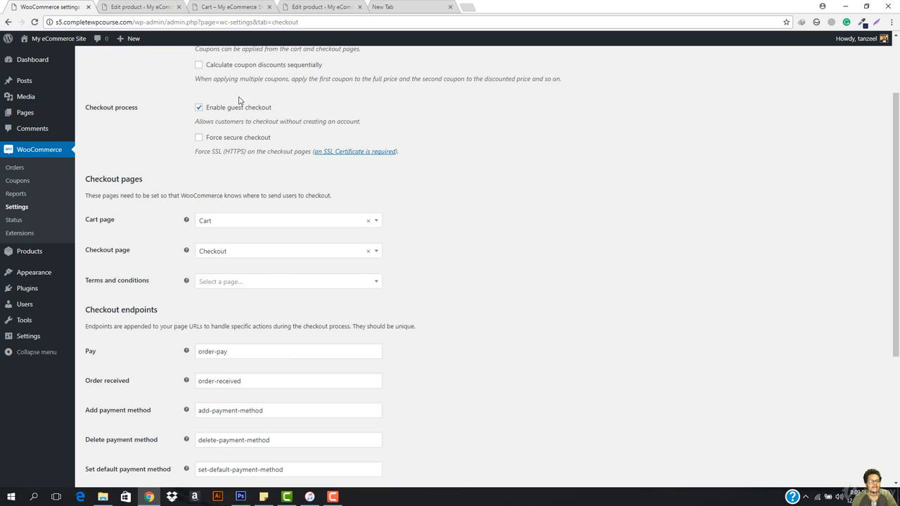
mouse_move(323, 98)
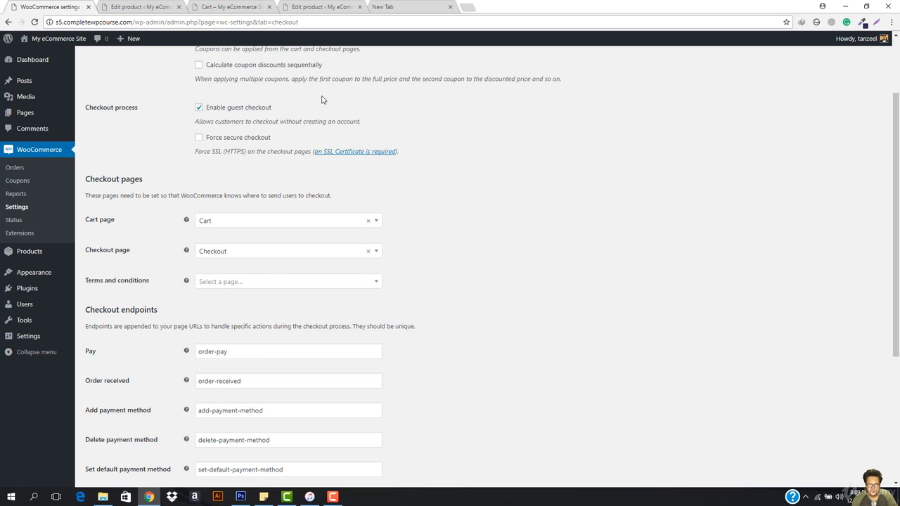
mouse_move(168, 6)
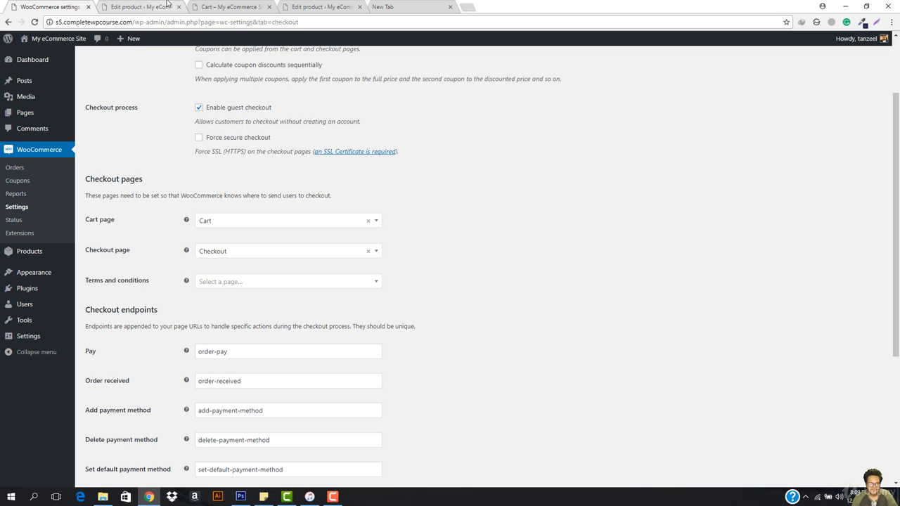
click(224, 7)
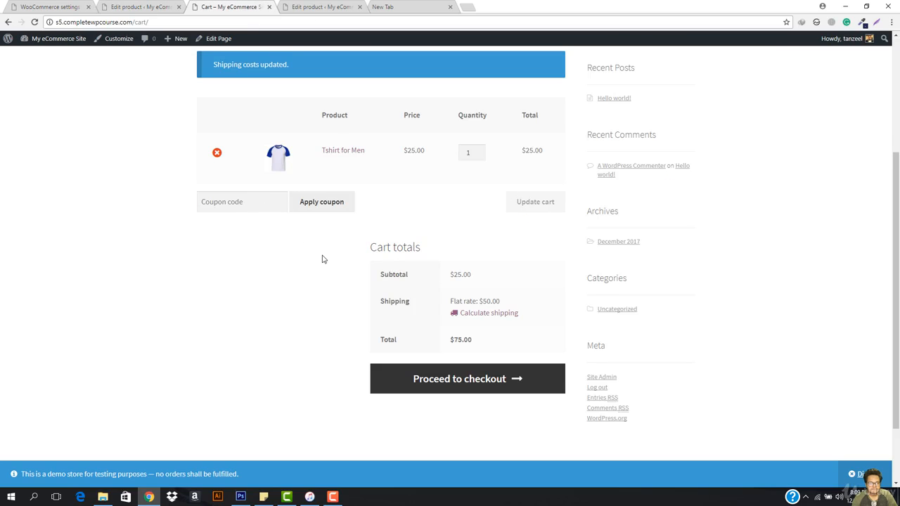
scroll(down, 3)
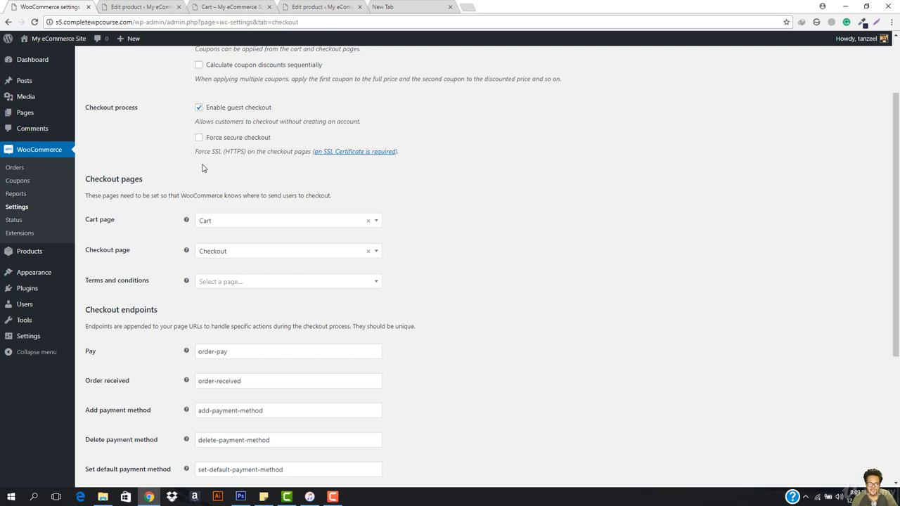
mouse_move(214, 143)
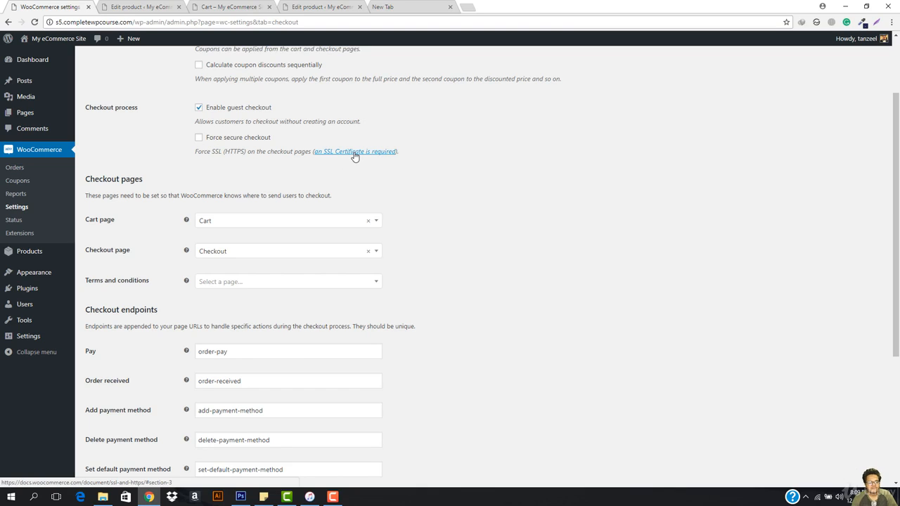
- Read the SSL and HTTPS guide's 'Setting up SSL with WooCommerce' section and view the site's connection details
click(355, 152)
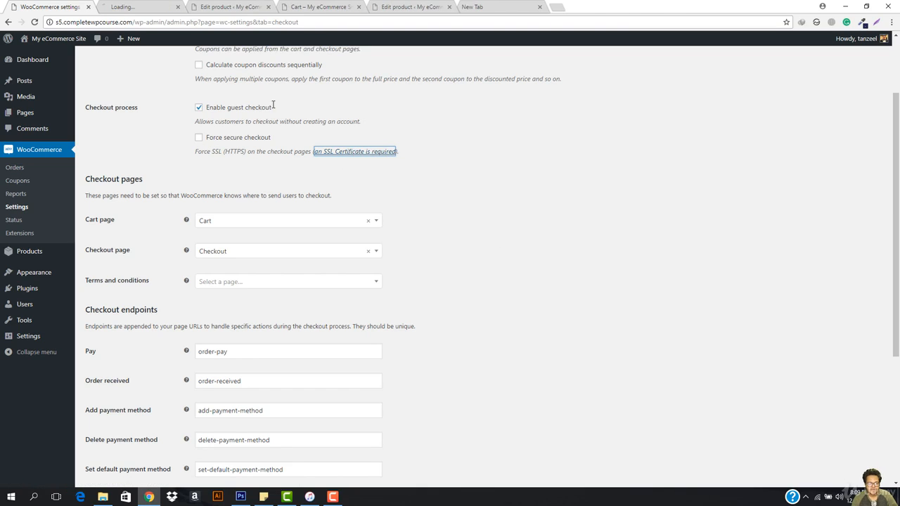
click(354, 152)
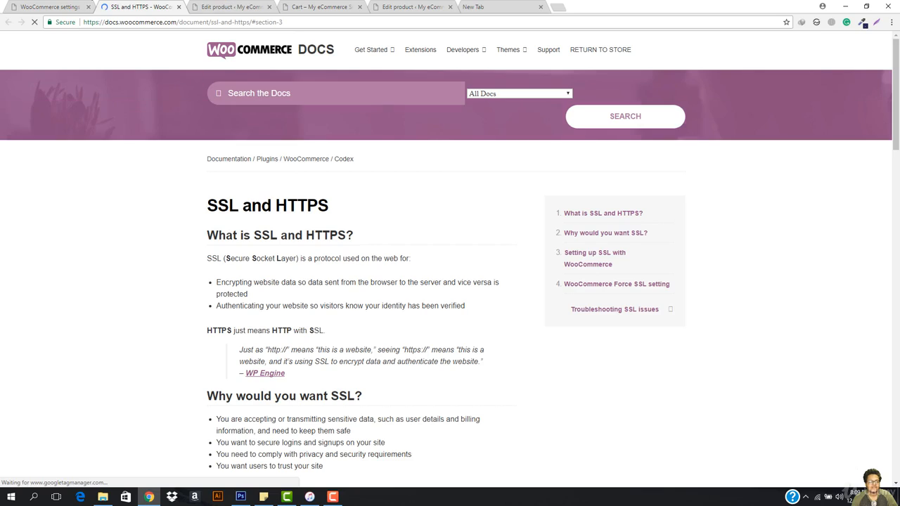
scroll(down, 3)
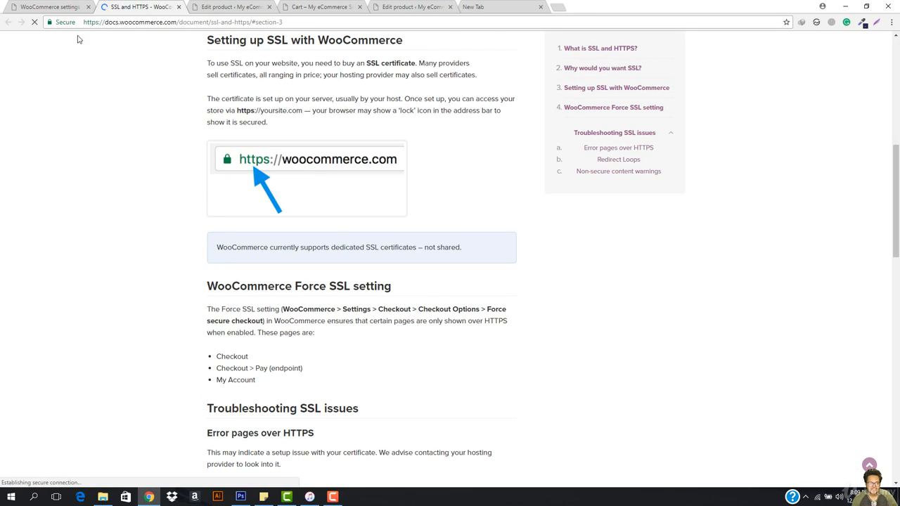
click(62, 23)
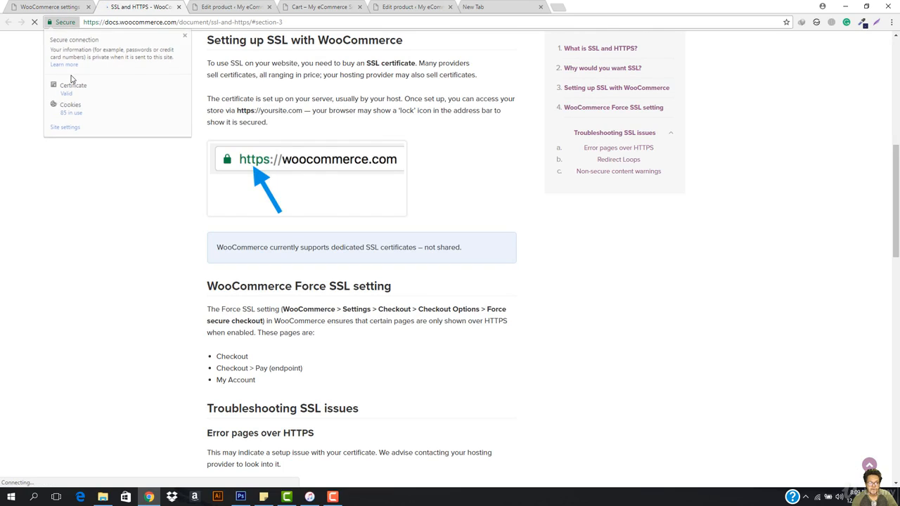
click(207, 121)
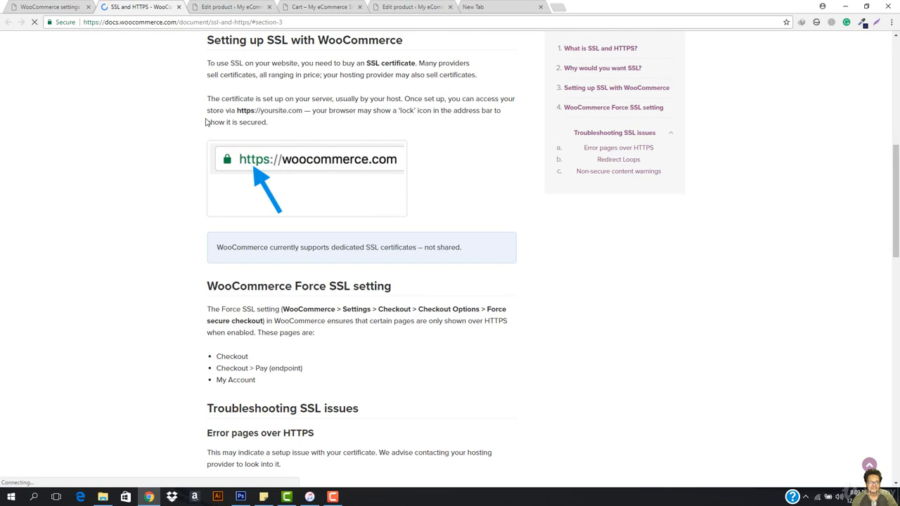
click(45, 7)
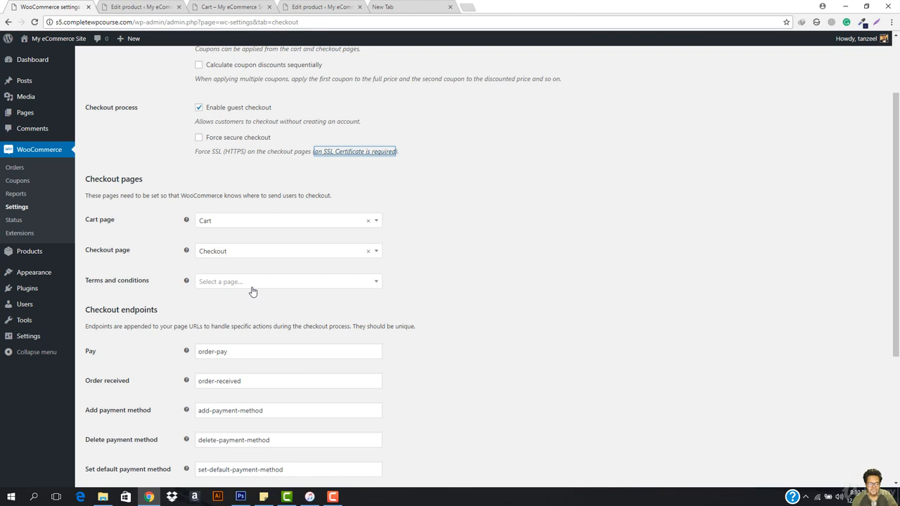
mouse_move(219, 263)
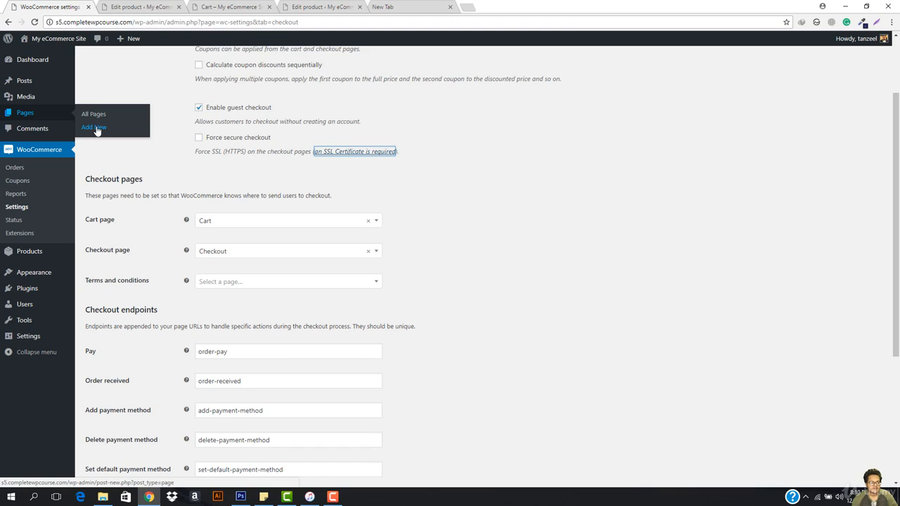
- Start a blank new page from Pages > Add New
click(93, 127)
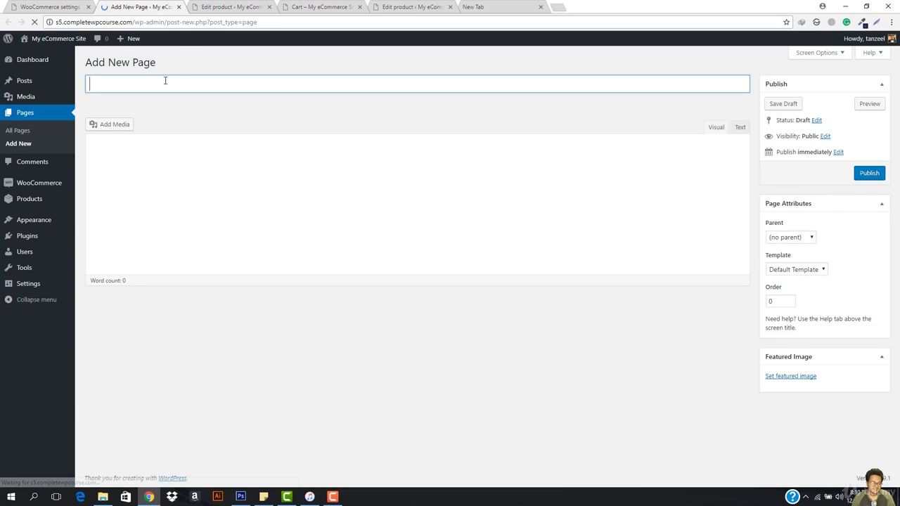
- Title the page 'Terms and Conditions', list C1, c2, C3 as bullets, and publish it
text(t)
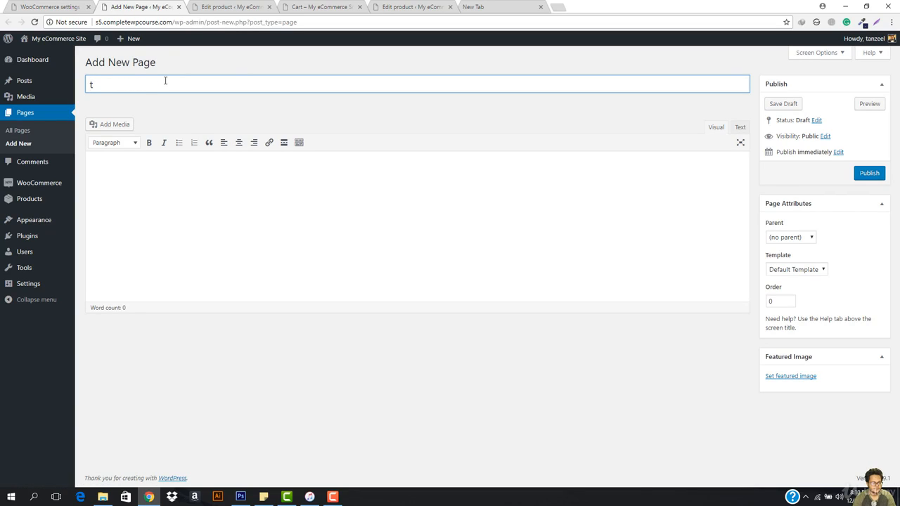
text(Terms and Condit)
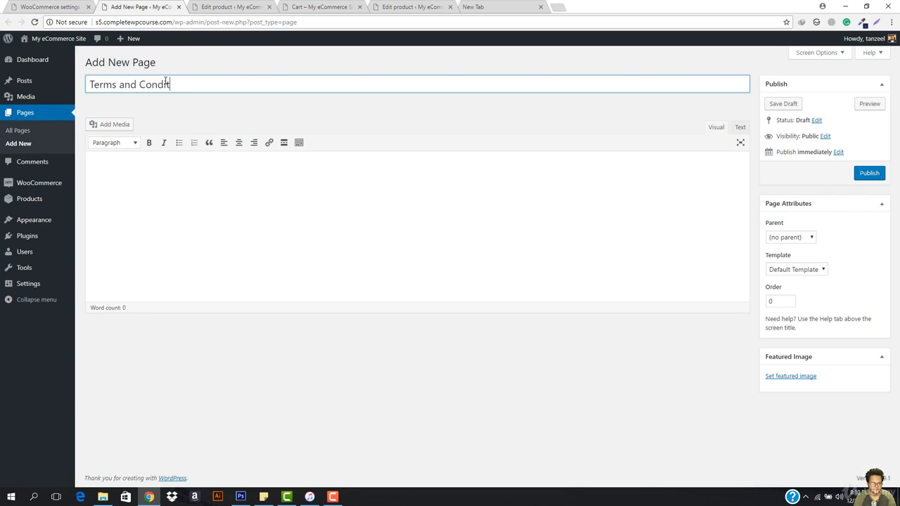
text(ions)
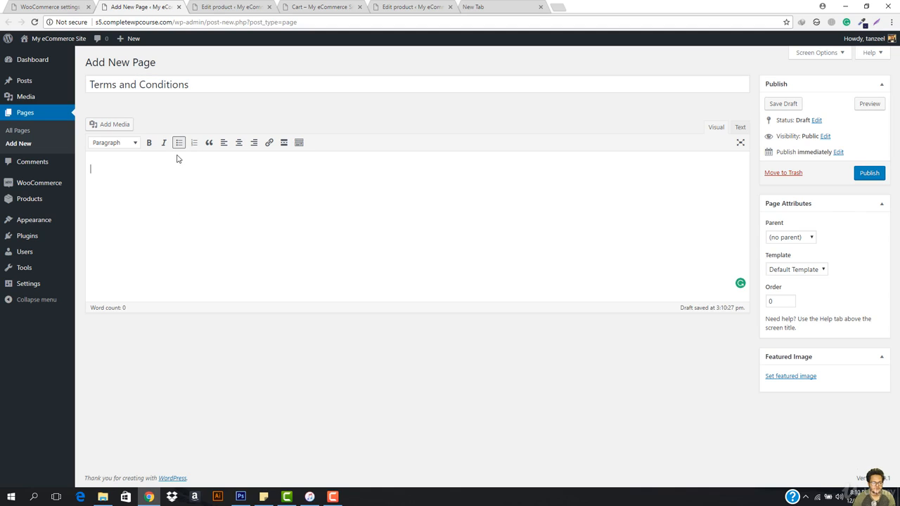
text(C1)
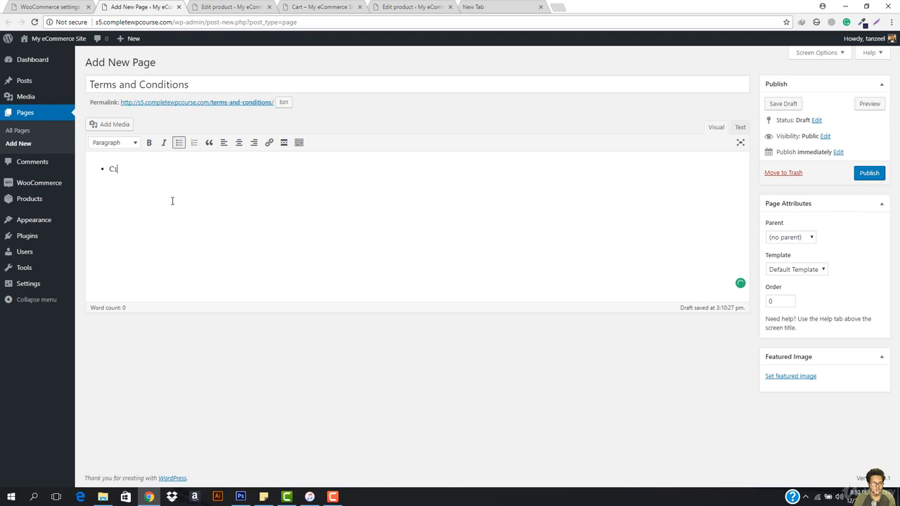
text(c2)
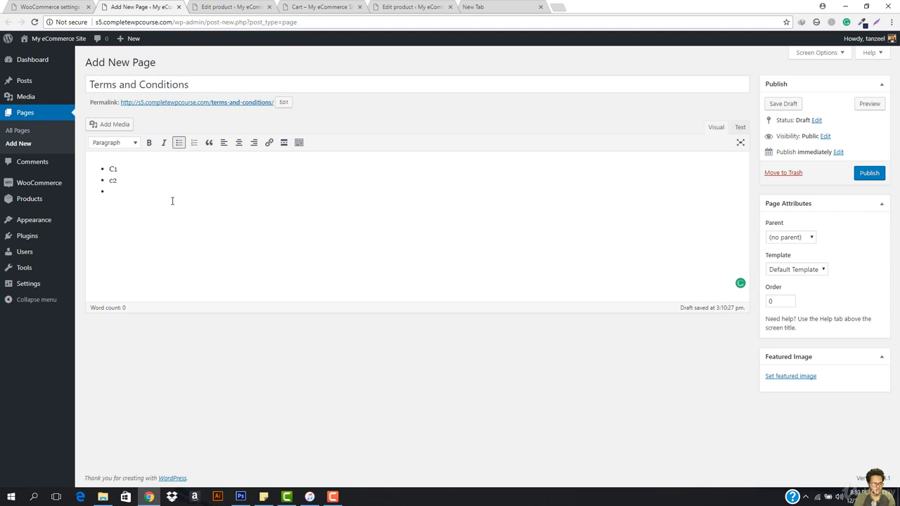
text(C3)
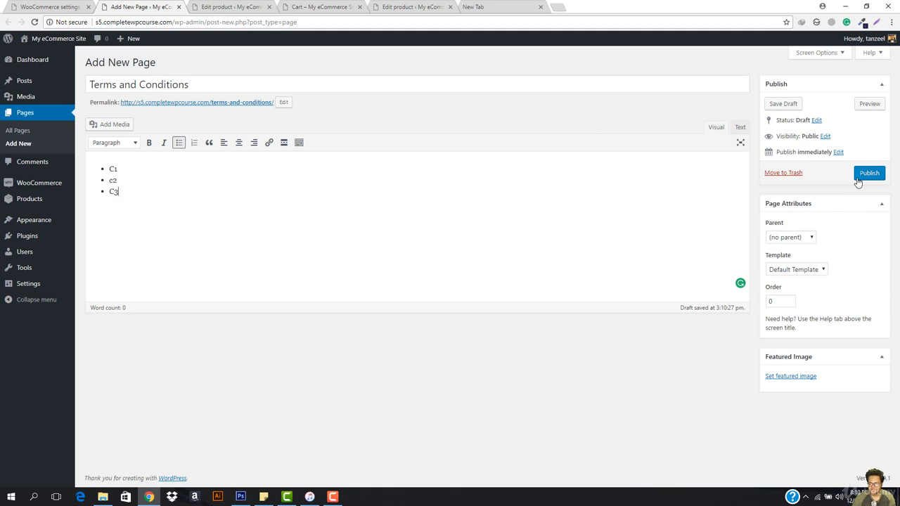
click(869, 173)
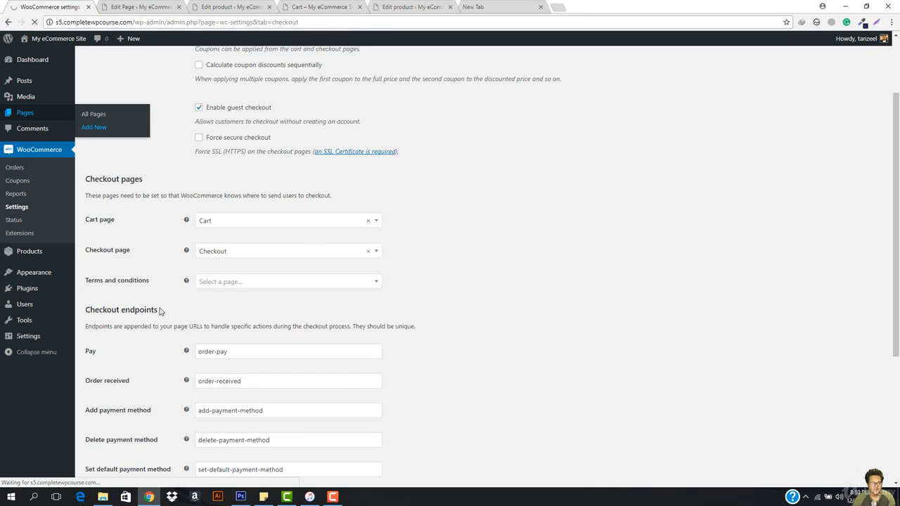
- Choose Terms and Conditions as the checkout terms page, then go to the store's cart
click(287, 281)
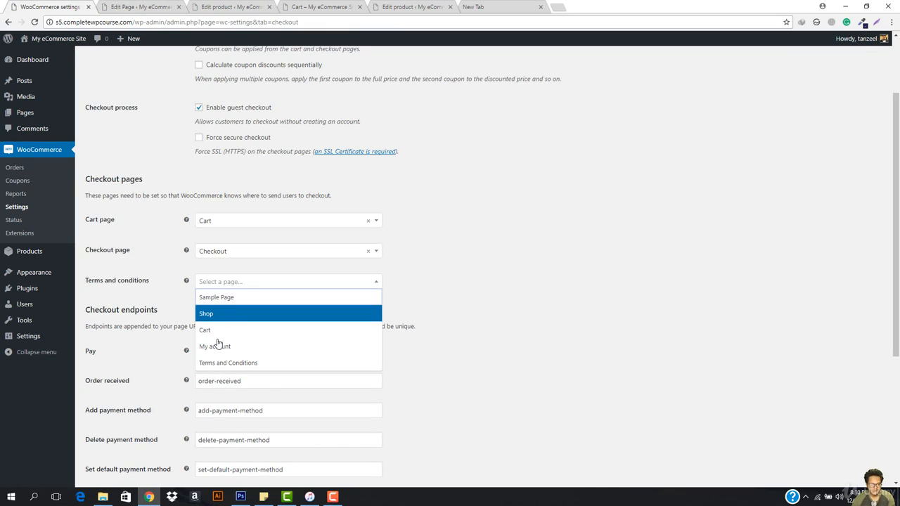
click(228, 363)
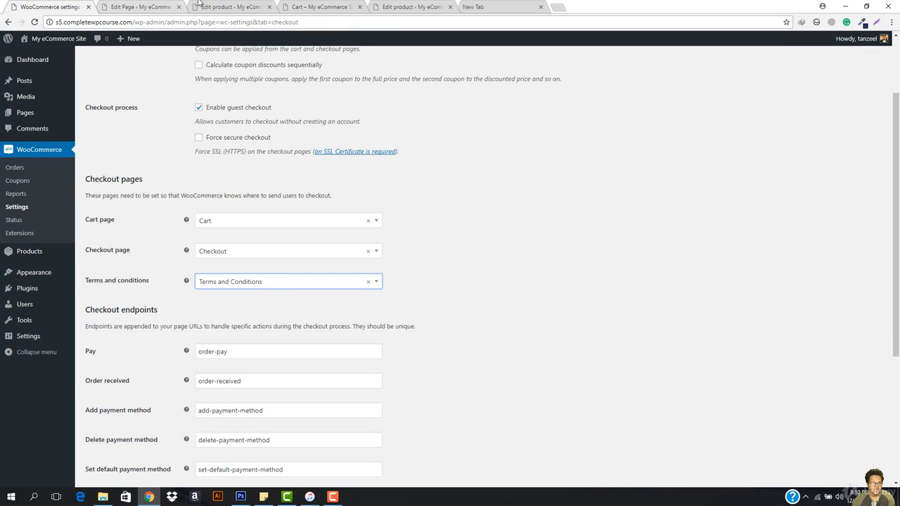
click(231, 7)
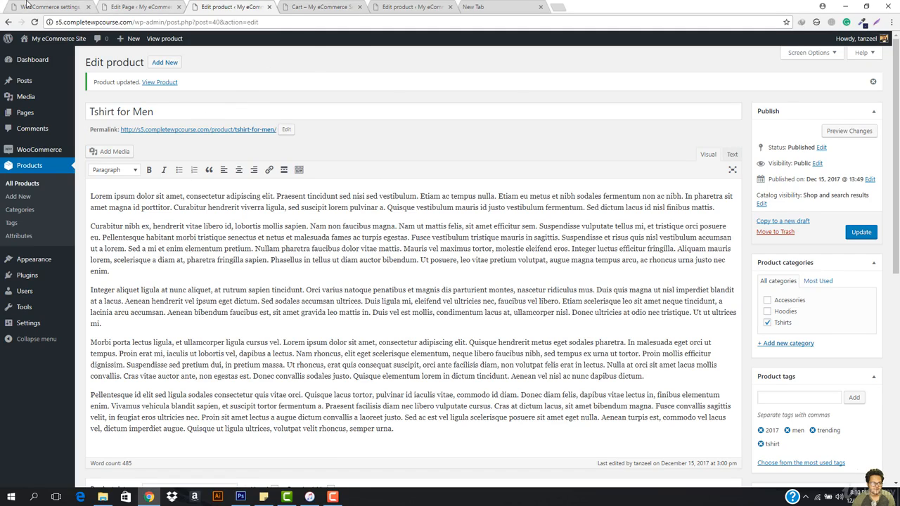
click(49, 6)
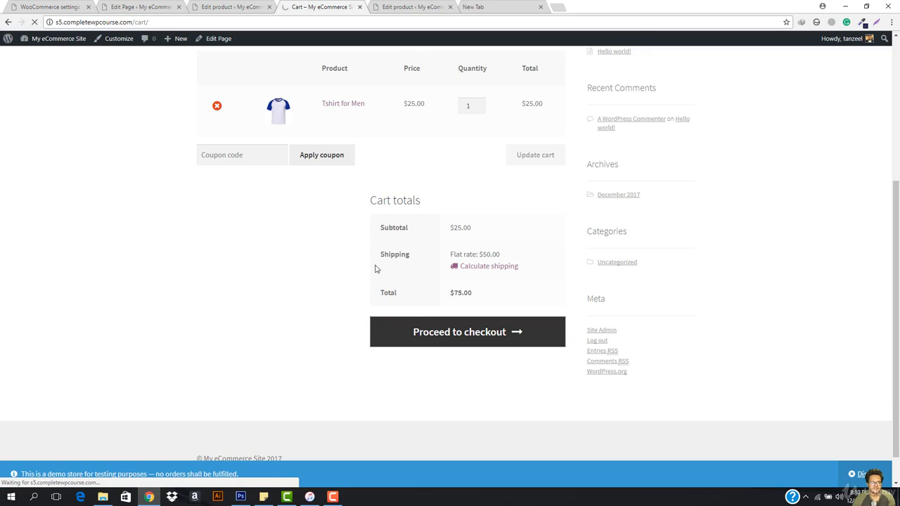
- Proceed from cart to checkout, view the C1, c2, C3 terms checkbox, and return to settings
click(467, 332)
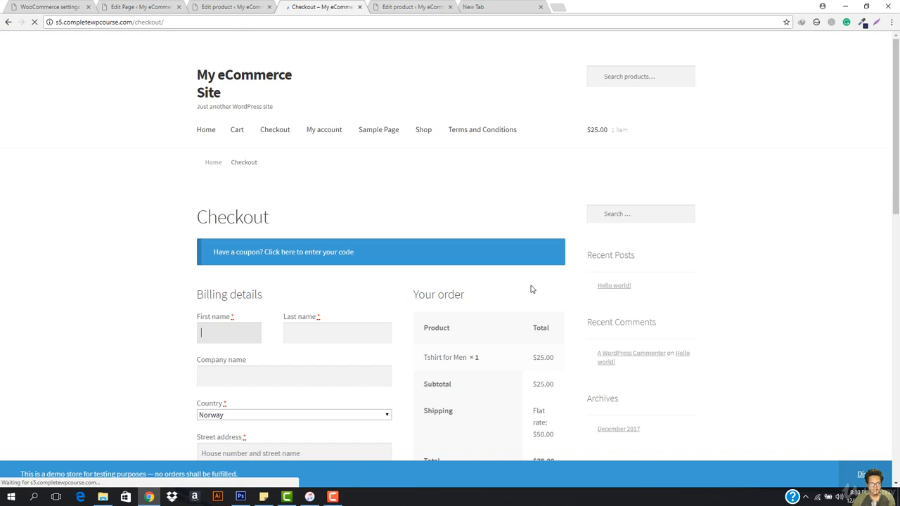
scroll(down, 3)
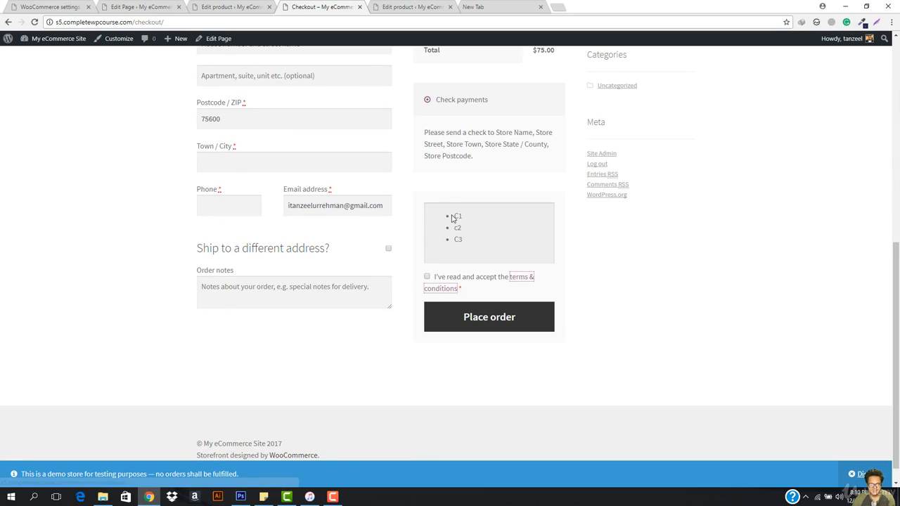
mouse_move(463, 237)
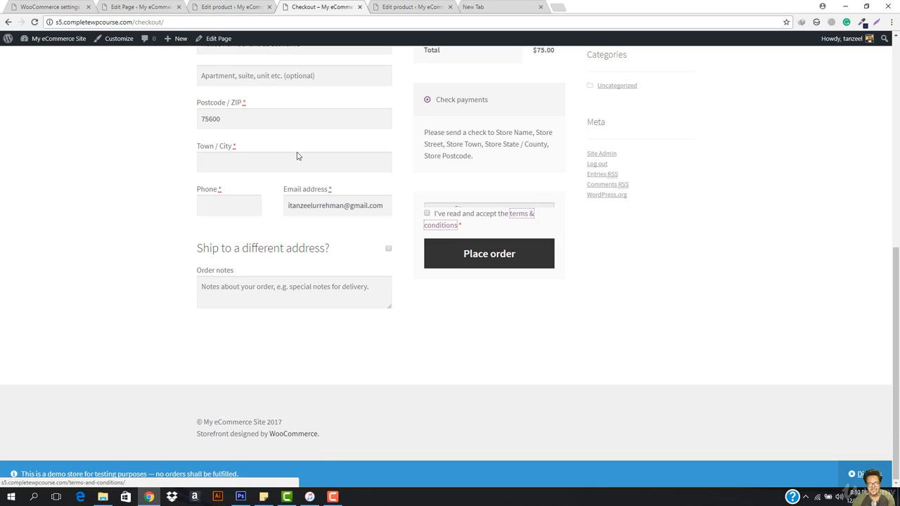
click(49, 6)
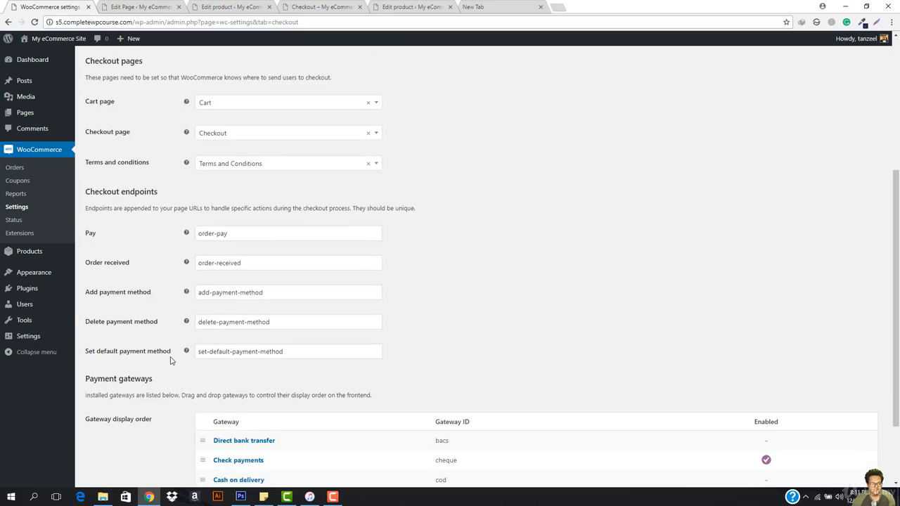
scroll(down, 3)
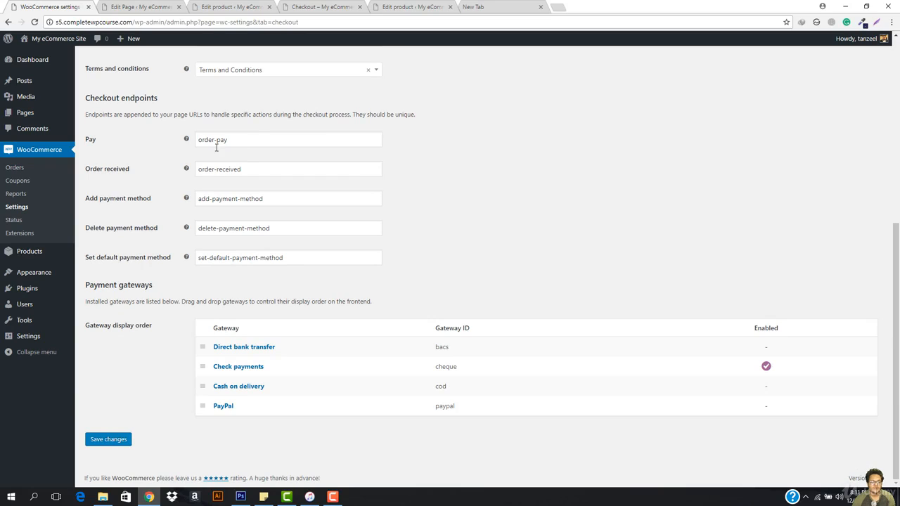
mouse_move(208, 177)
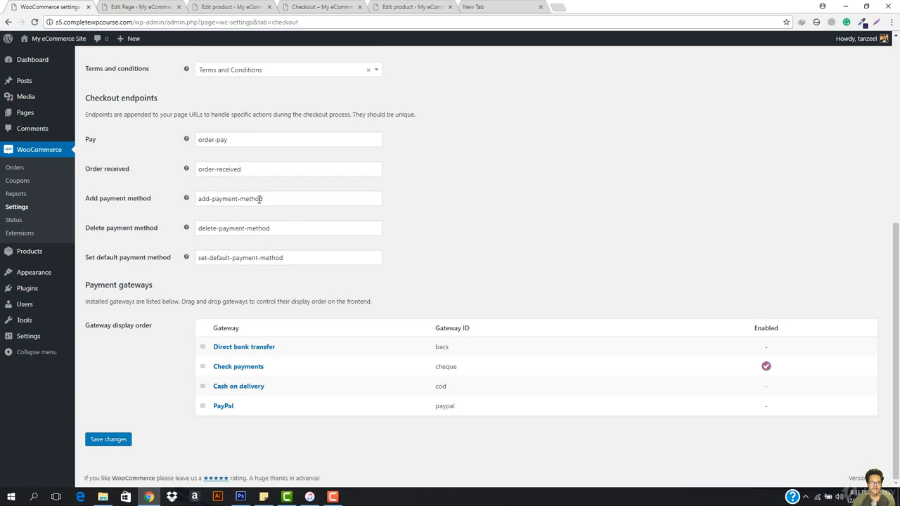
mouse_move(270, 223)
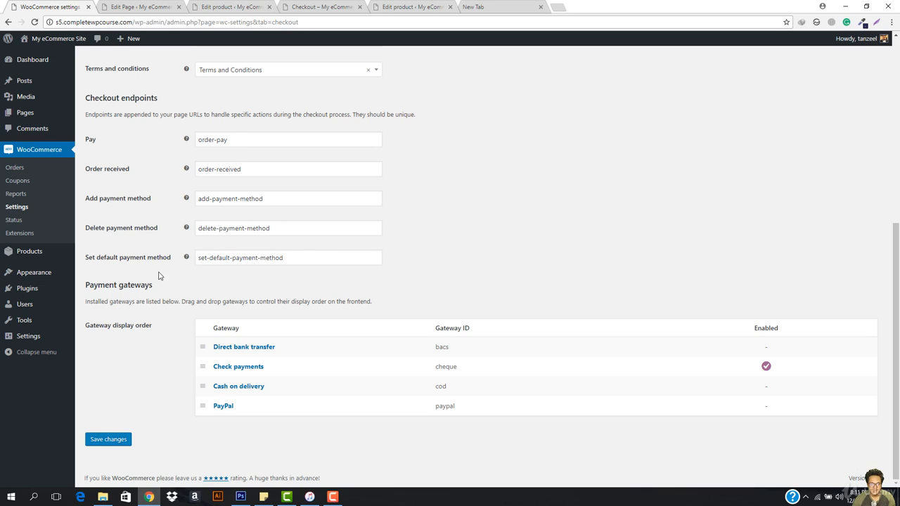
mouse_move(188, 231)
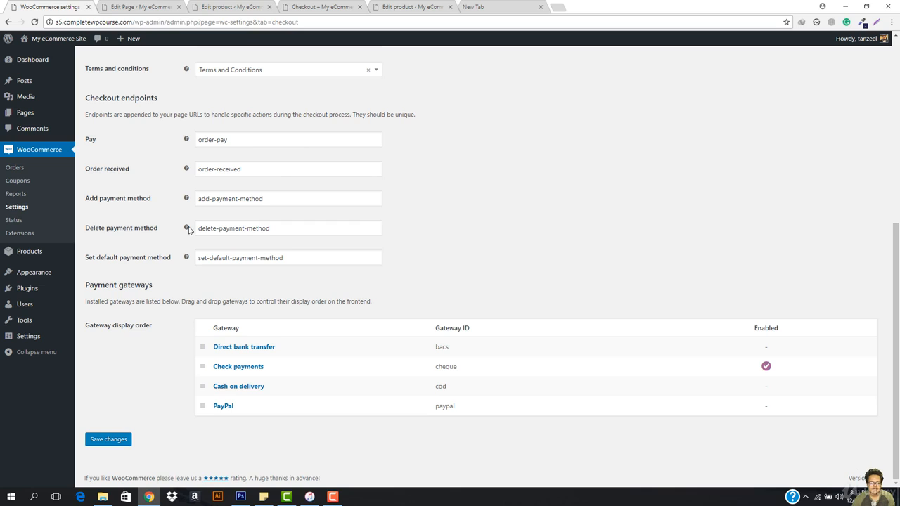
mouse_move(239, 275)
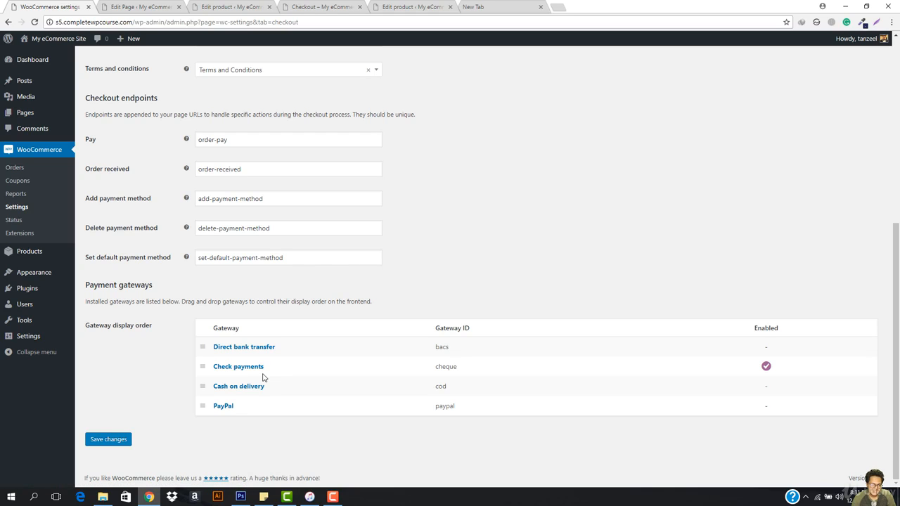
click(321, 7)
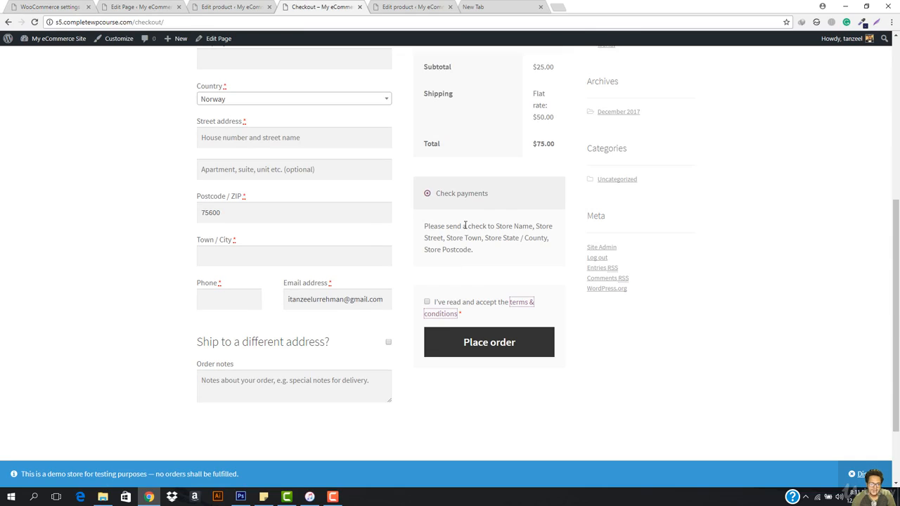
mouse_move(513, 247)
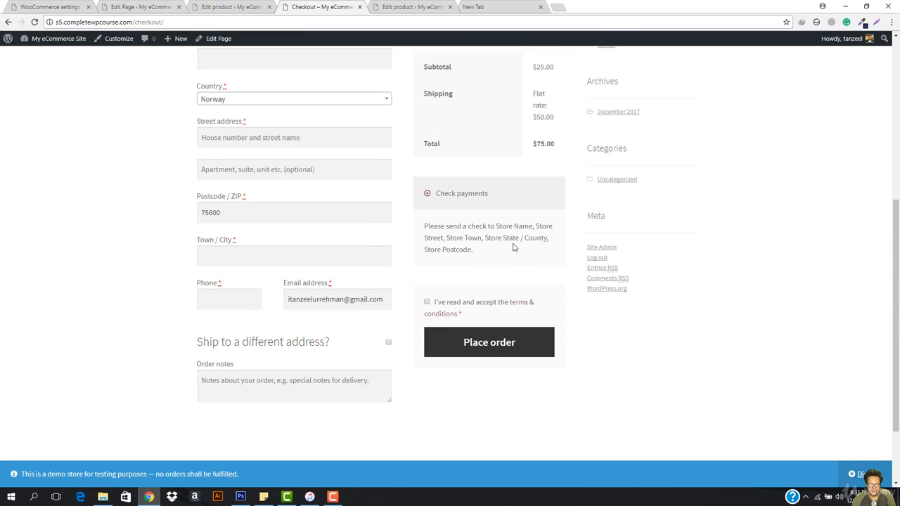
mouse_move(530, 259)
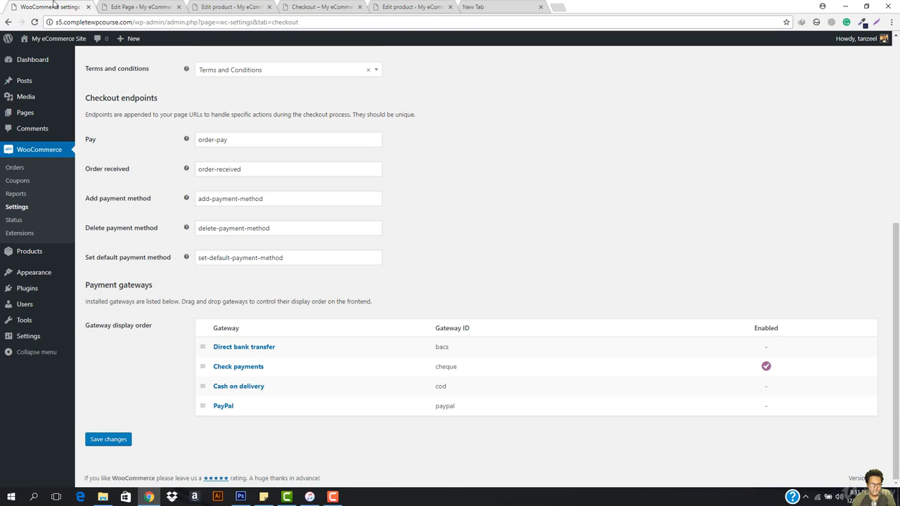
- Enter a bank account named Tan with bank HBL, sort code 05505 and an IBAN, and add a second row
click(244, 346)
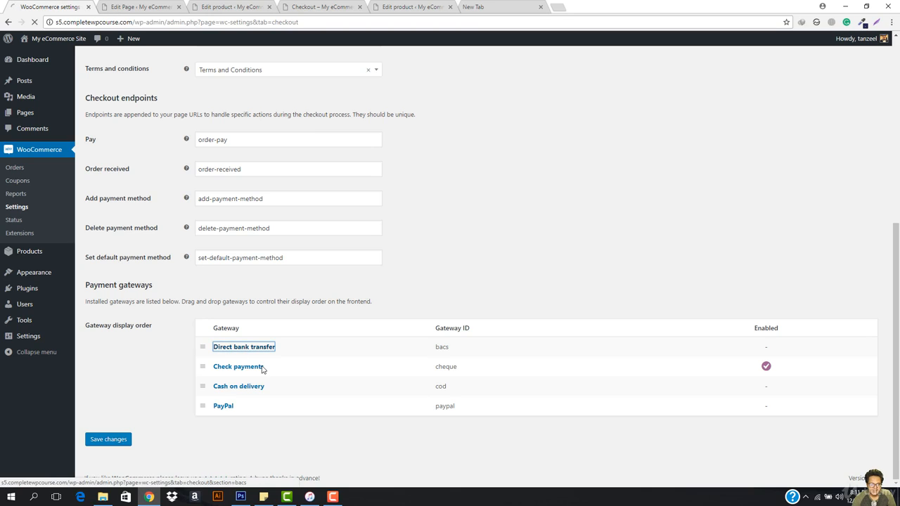
click(243, 346)
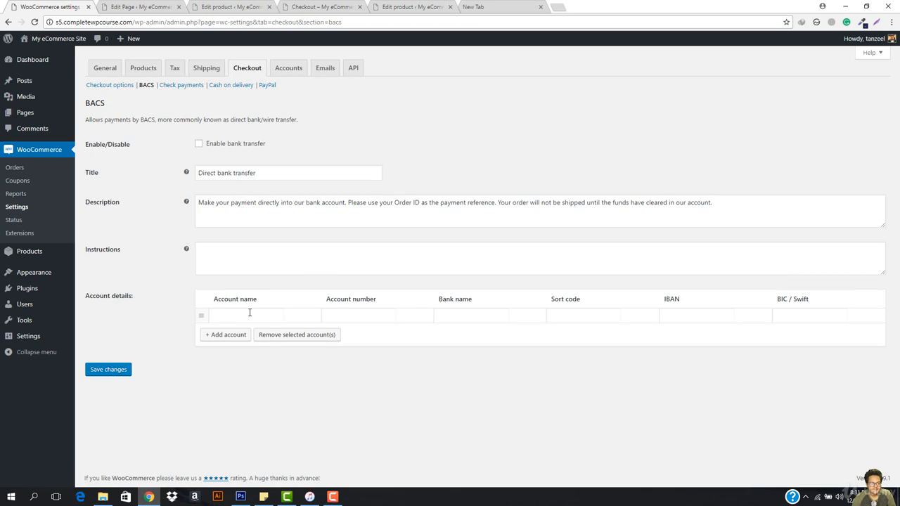
text(Tanzeel)
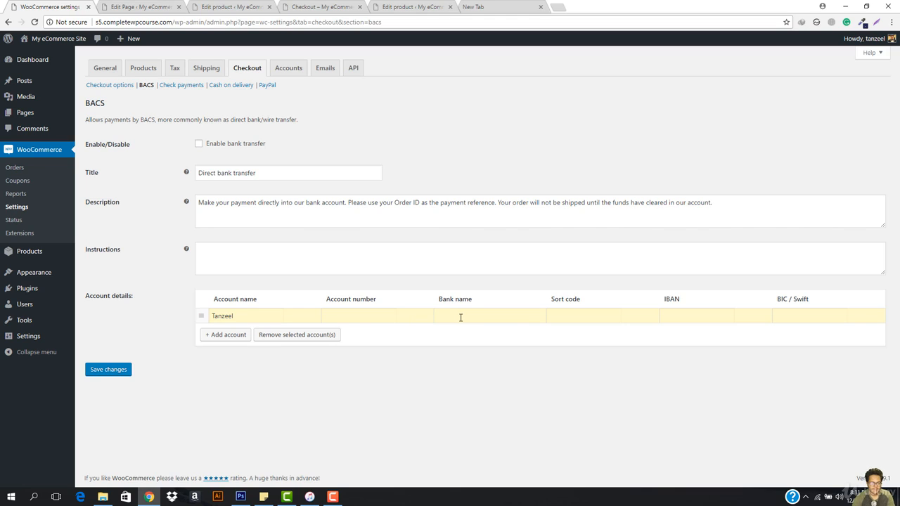
text(B)
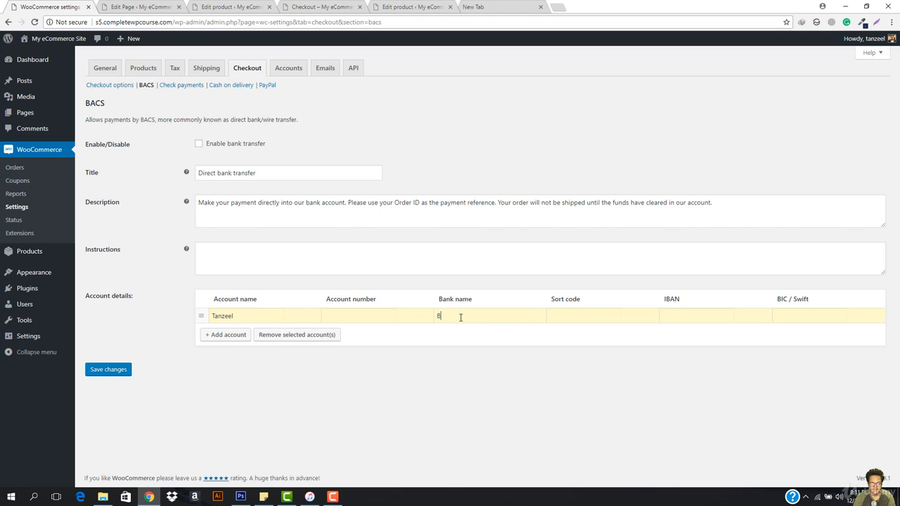
text(HBL)
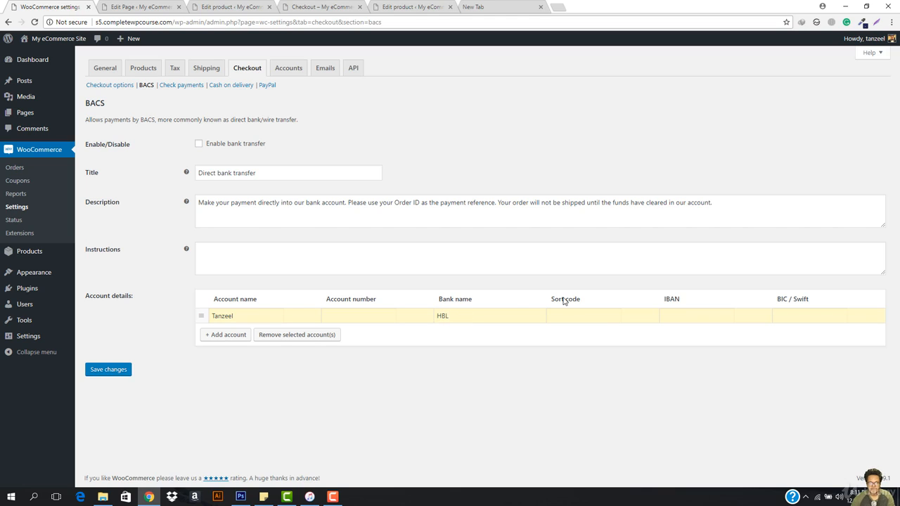
text(05505)
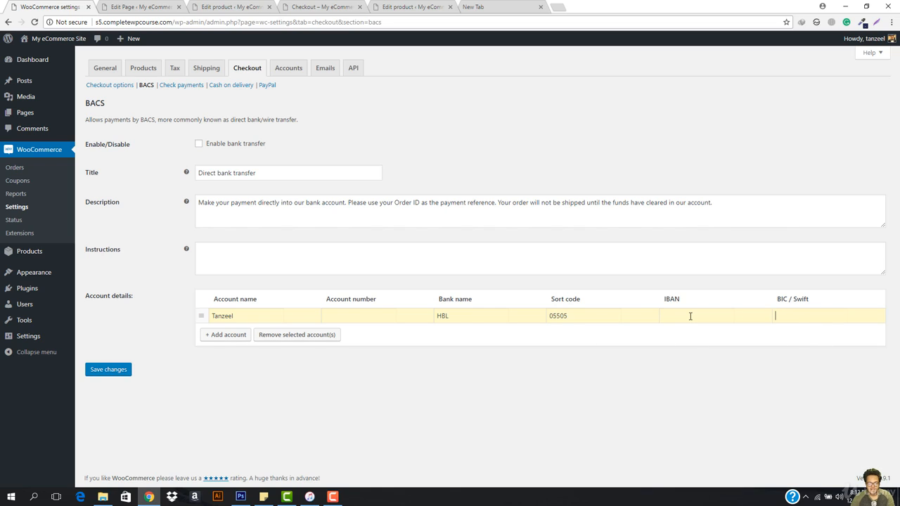
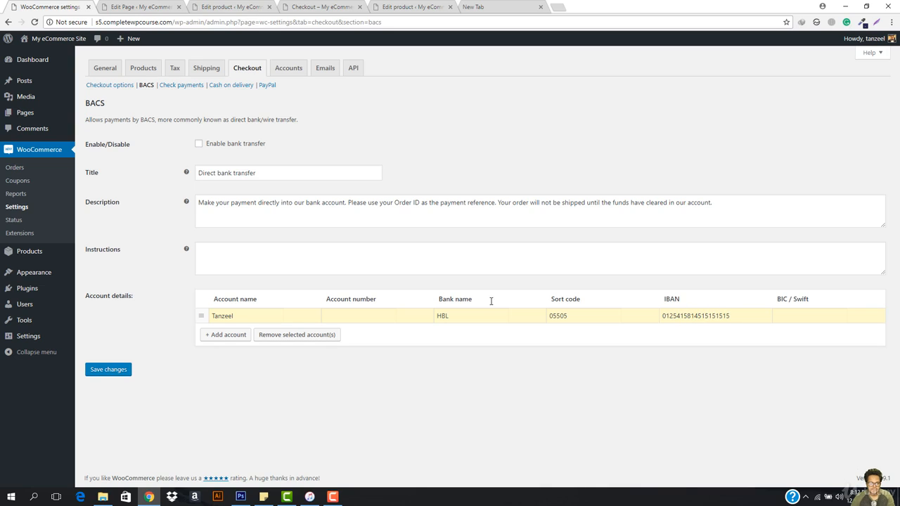
click(225, 335)
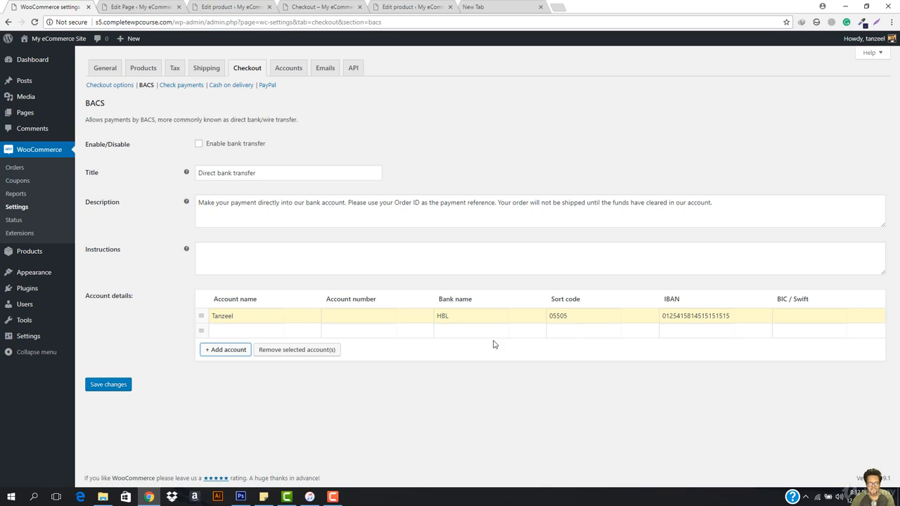
- Fill the account row with bank name HBL and a new IBAN, leaving the sort code empty
click(295, 348)
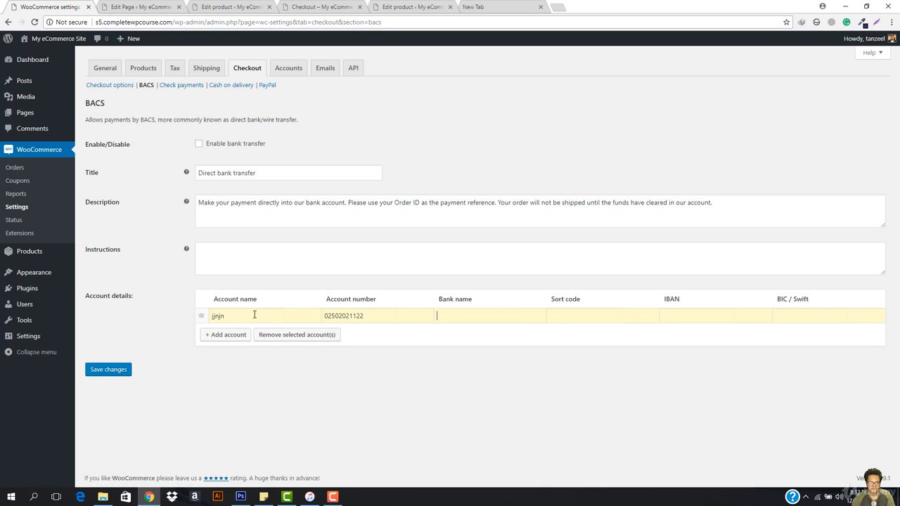
text(HBL)
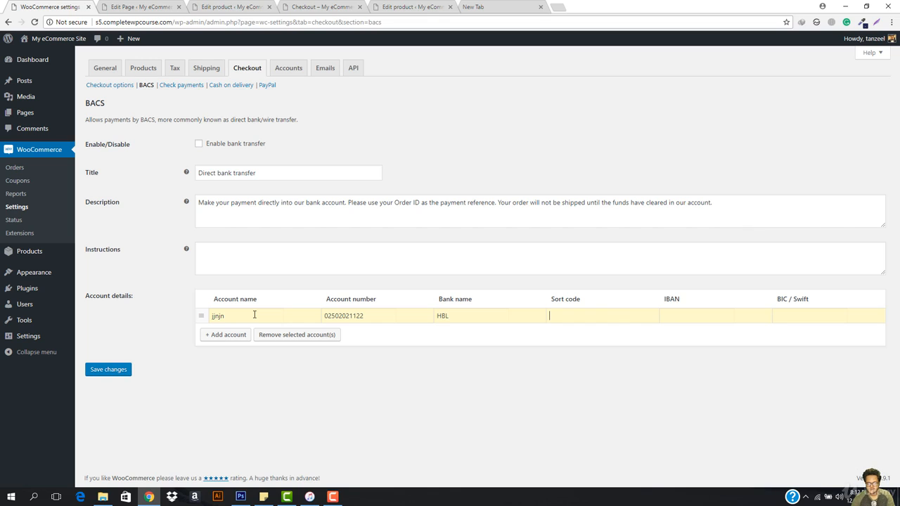
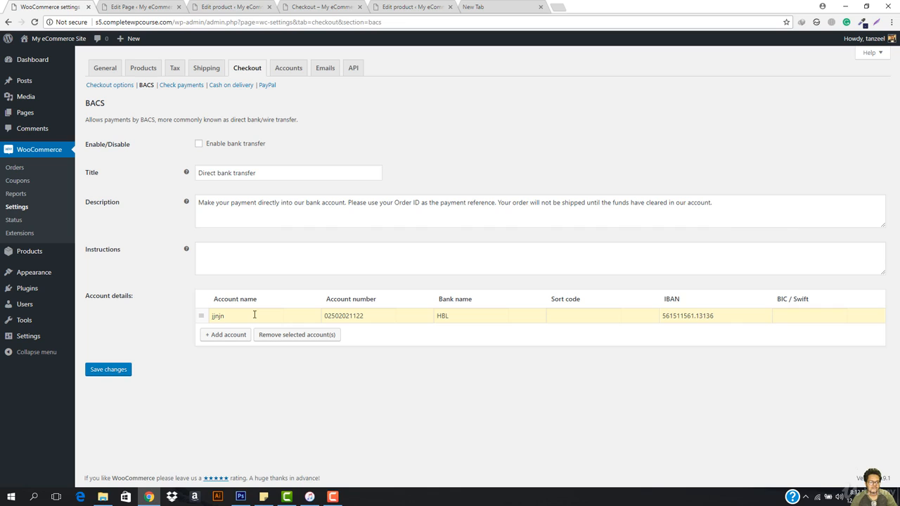
mouse_move(177, 164)
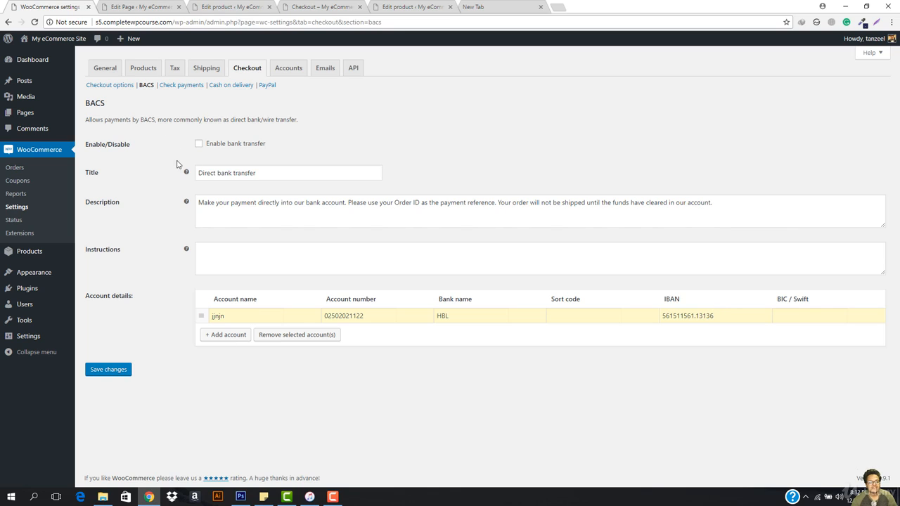
- Enable direct bank transfer payments and save the settings with the HBL account
click(199, 143)
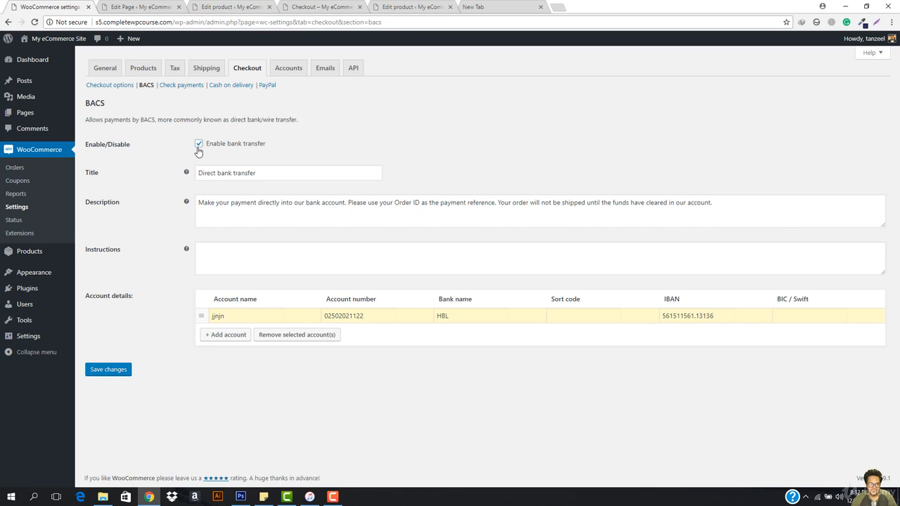
click(343, 211)
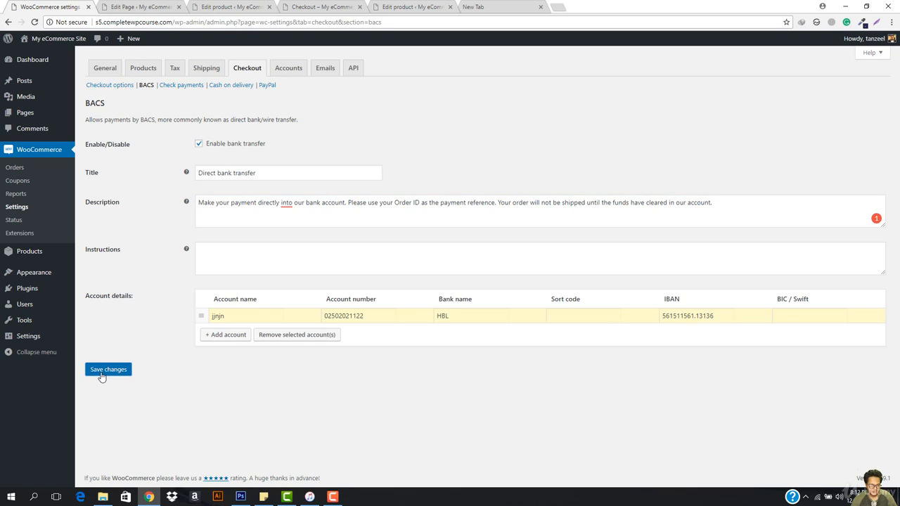
click(108, 369)
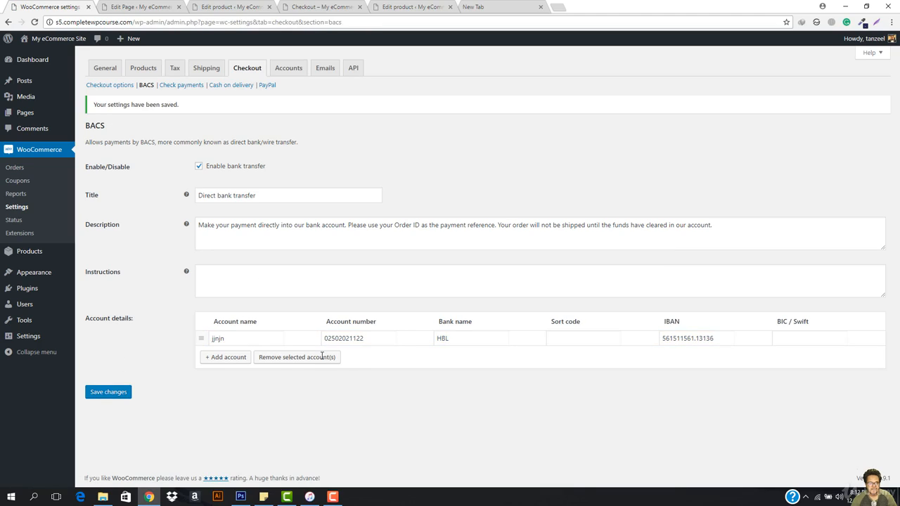
mouse_move(168, 161)
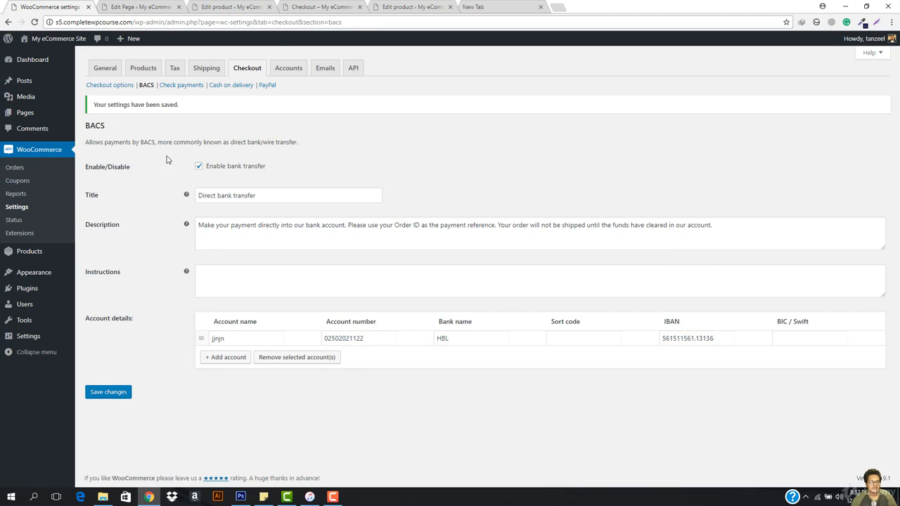
click(320, 6)
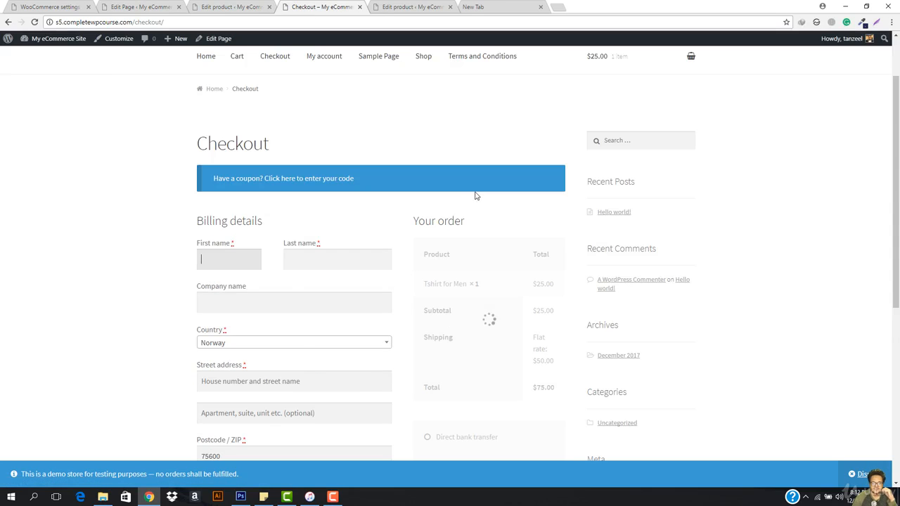
scroll(down, 3)
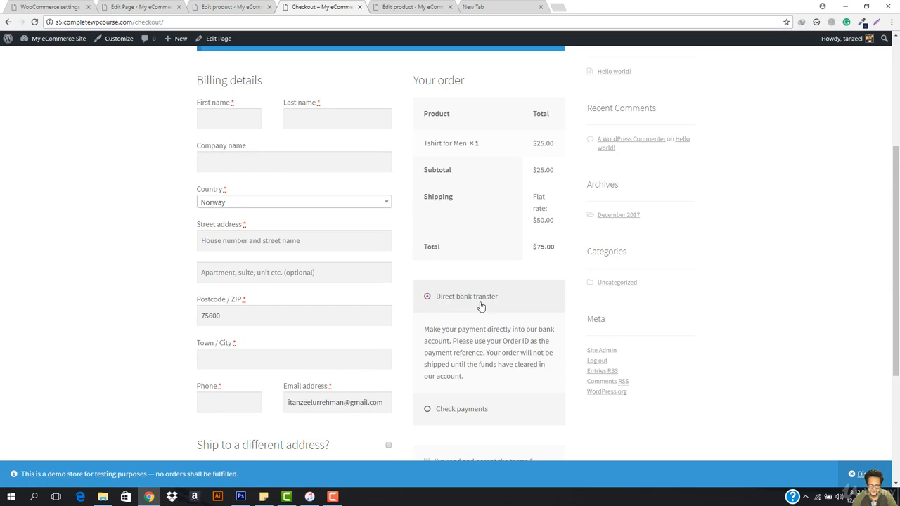
drag(424, 329, 463, 377)
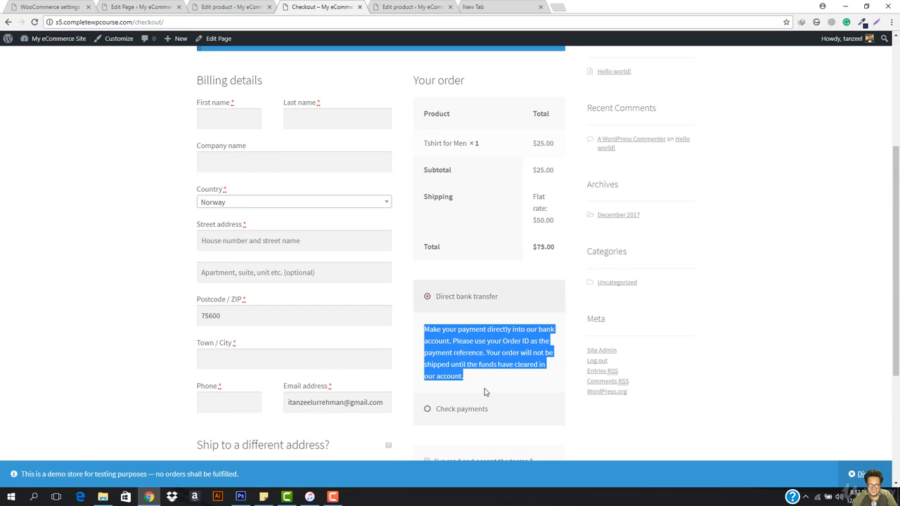
scroll(down, 3)
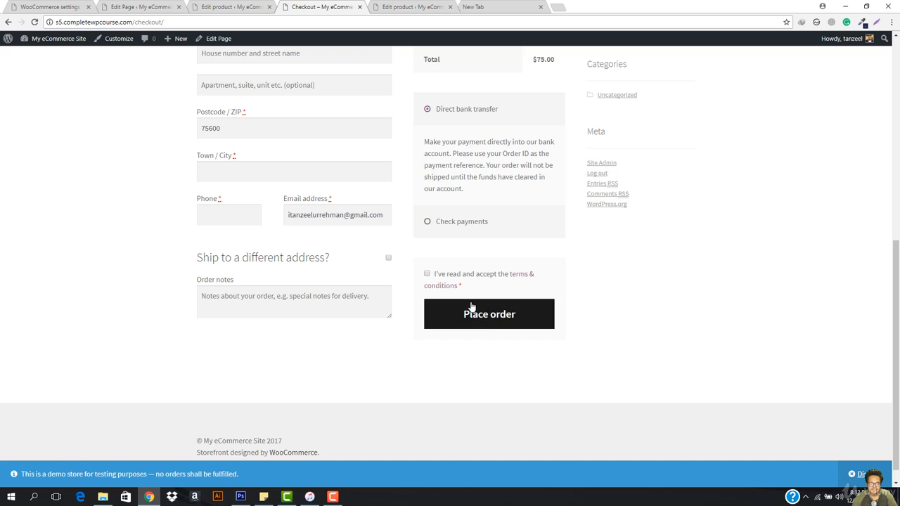
click(49, 7)
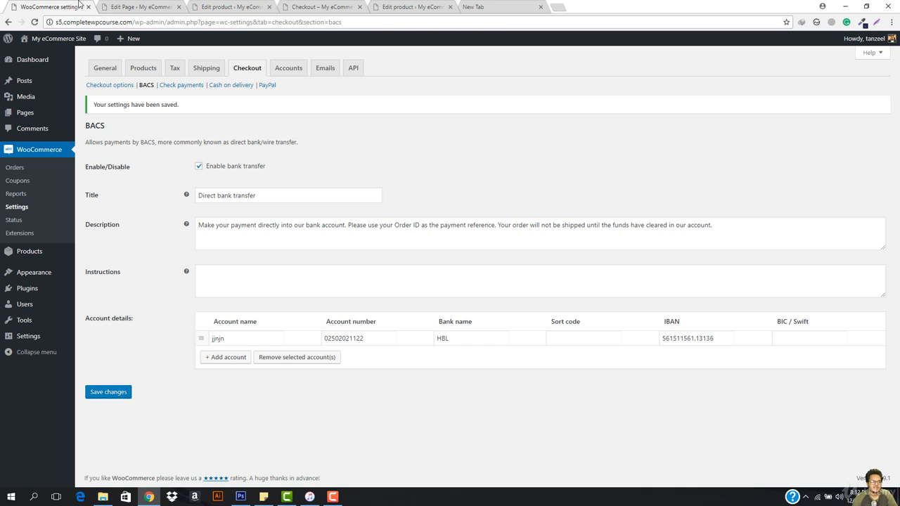
mouse_move(680, 313)
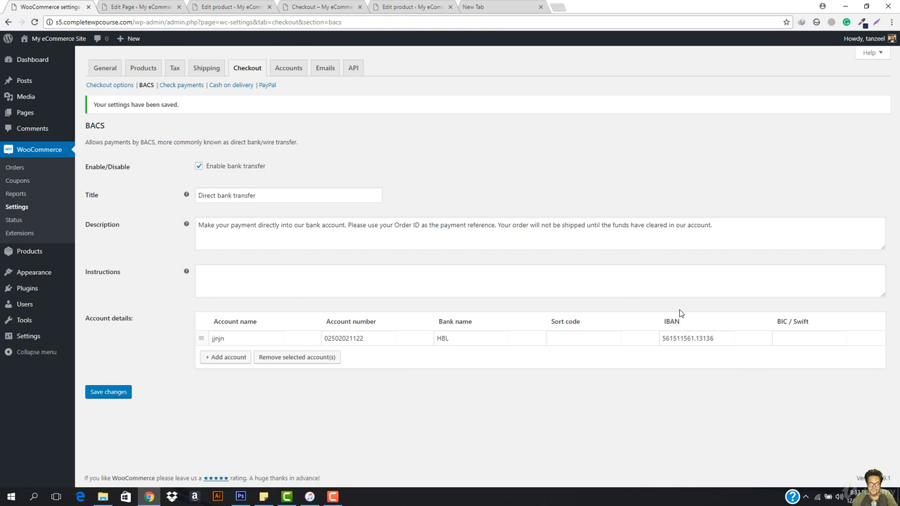
- Browse the check payments and cash on delivery gateways, ending on the PayPal settings
click(181, 84)
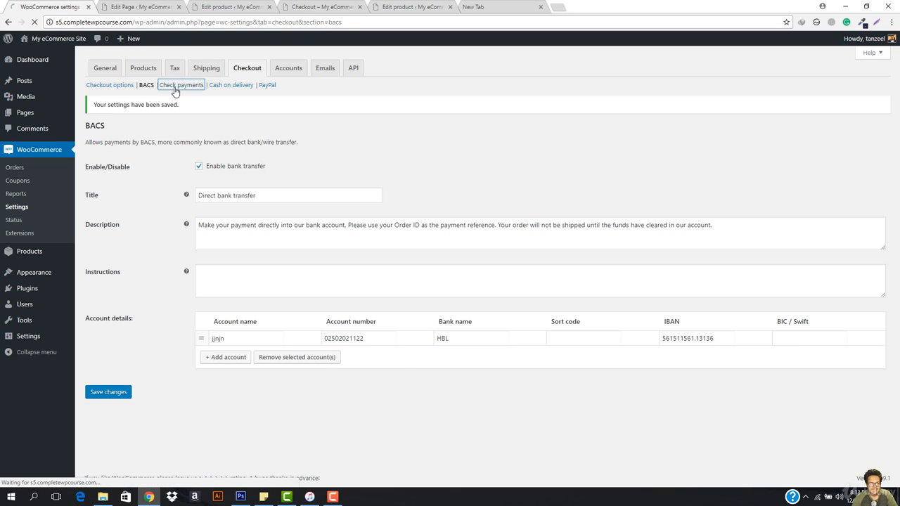
click(180, 85)
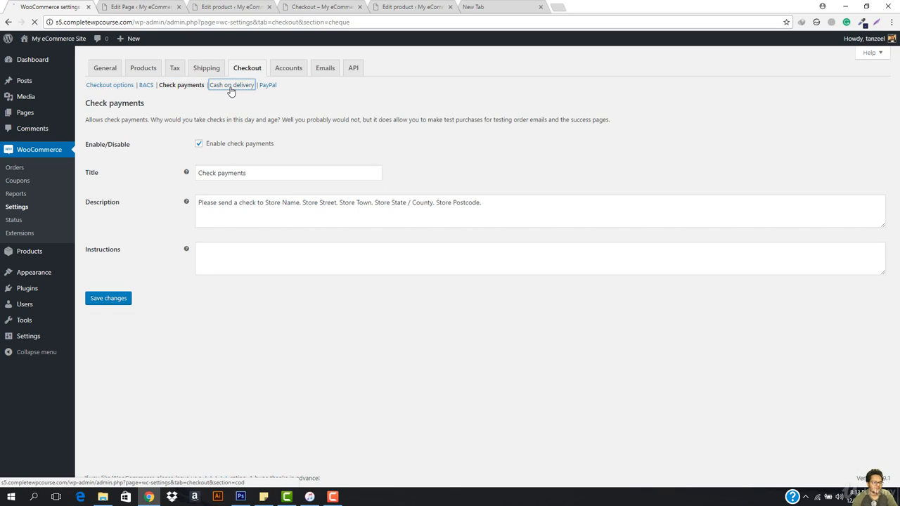
click(231, 84)
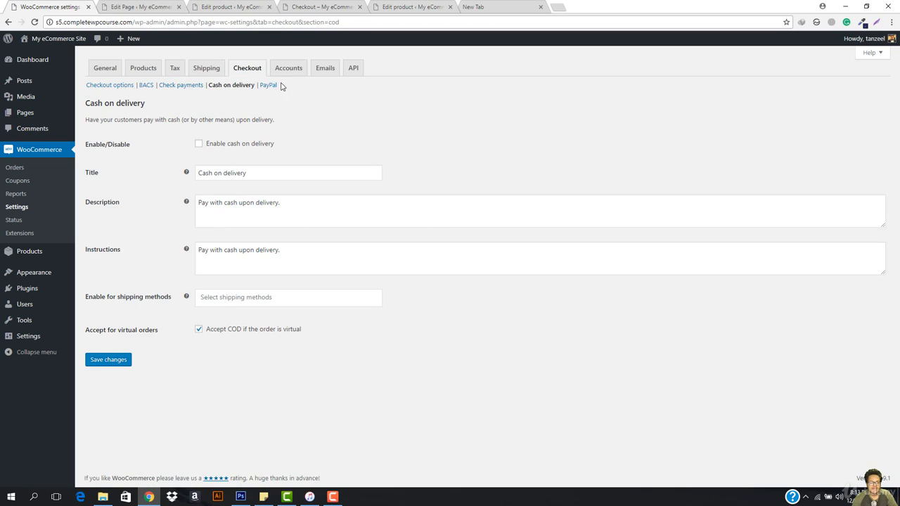
click(267, 84)
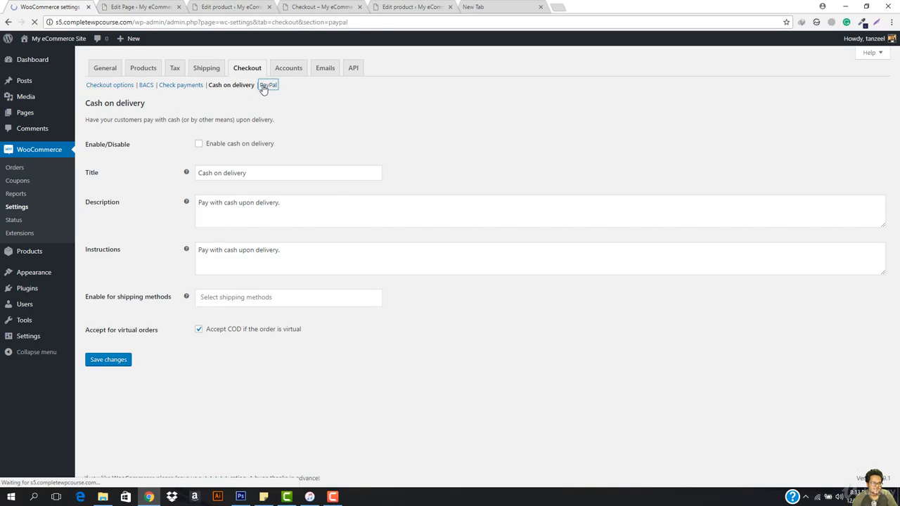
click(267, 85)
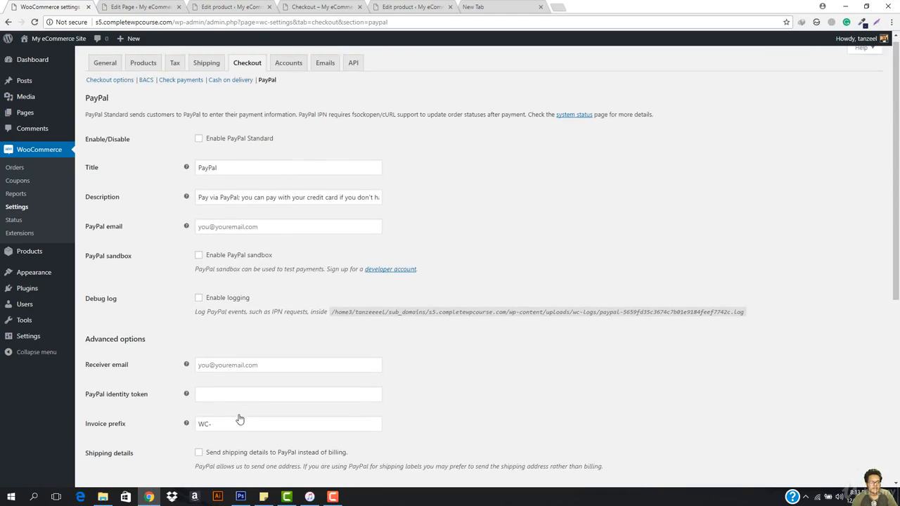
click(198, 137)
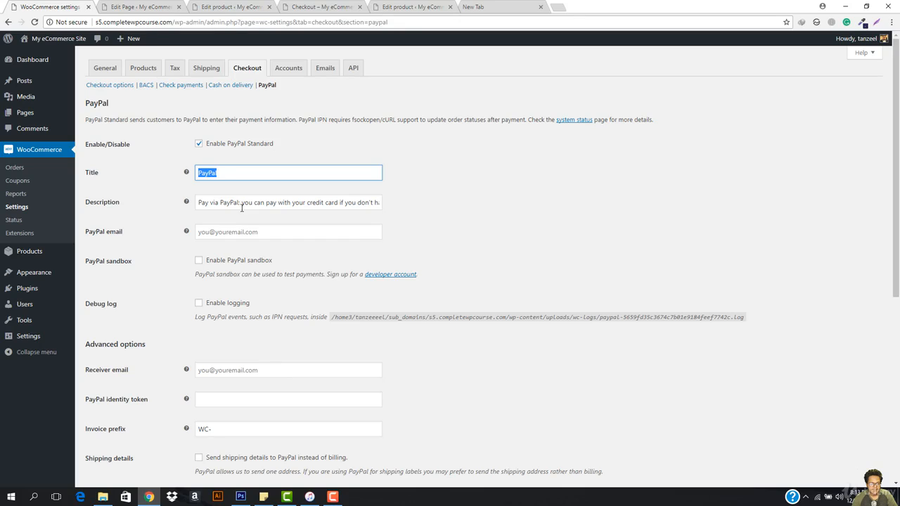
click(288, 231)
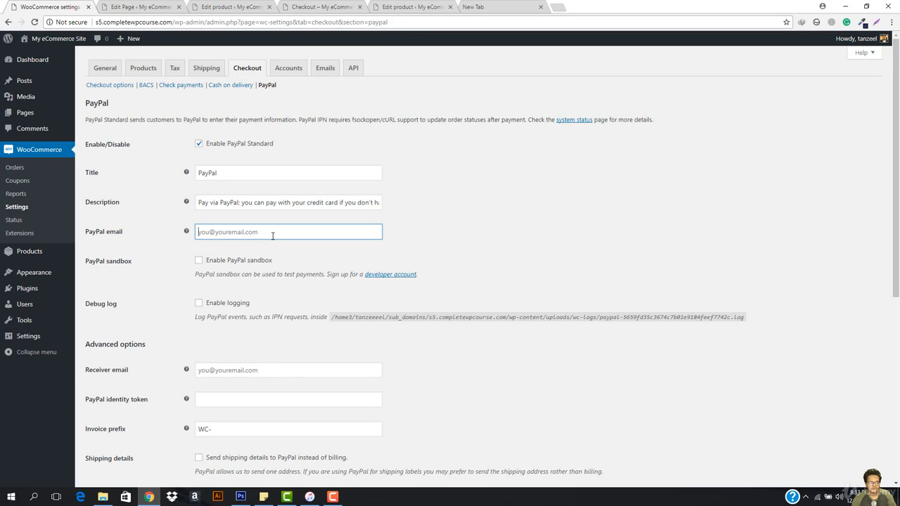
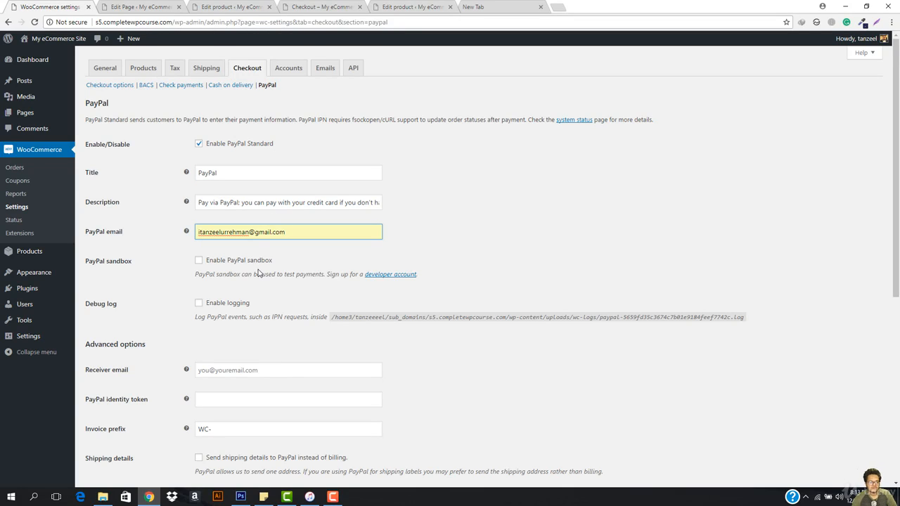
scroll(down, 3)
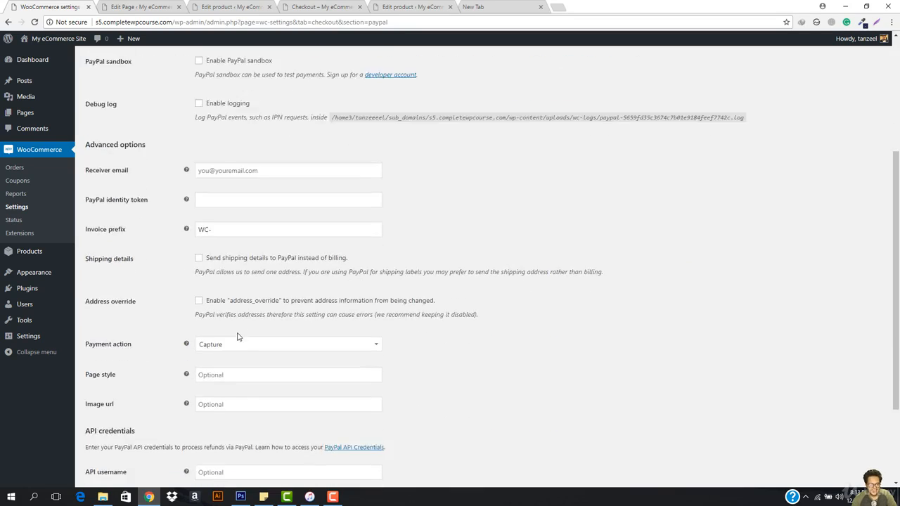
scroll(down, 3)
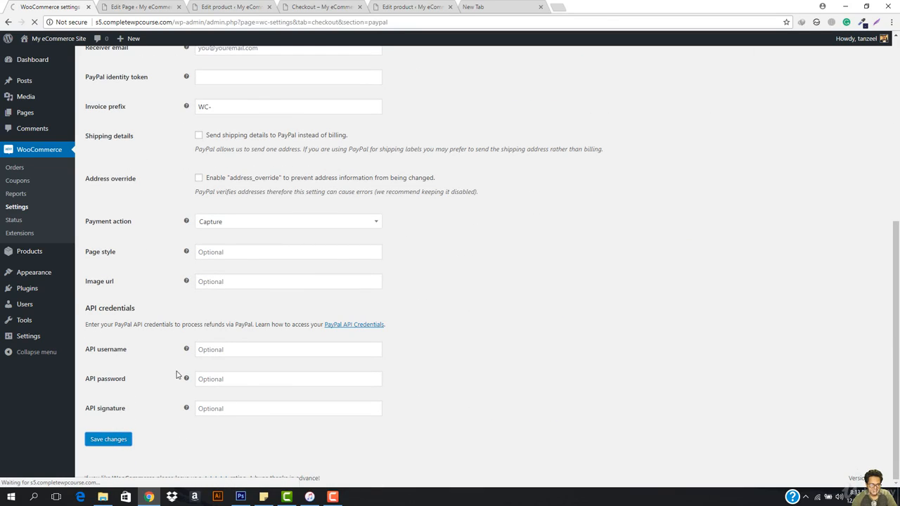
scroll(up, 3)
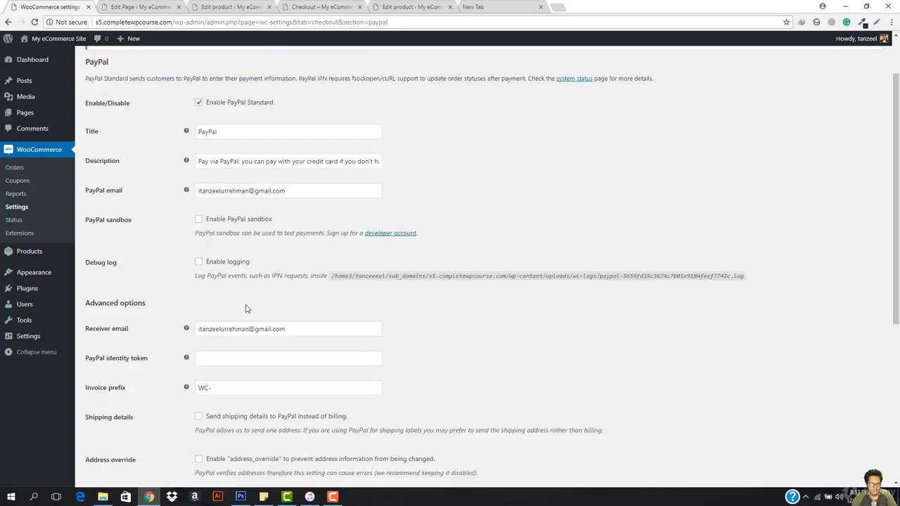
scroll(down, 3)
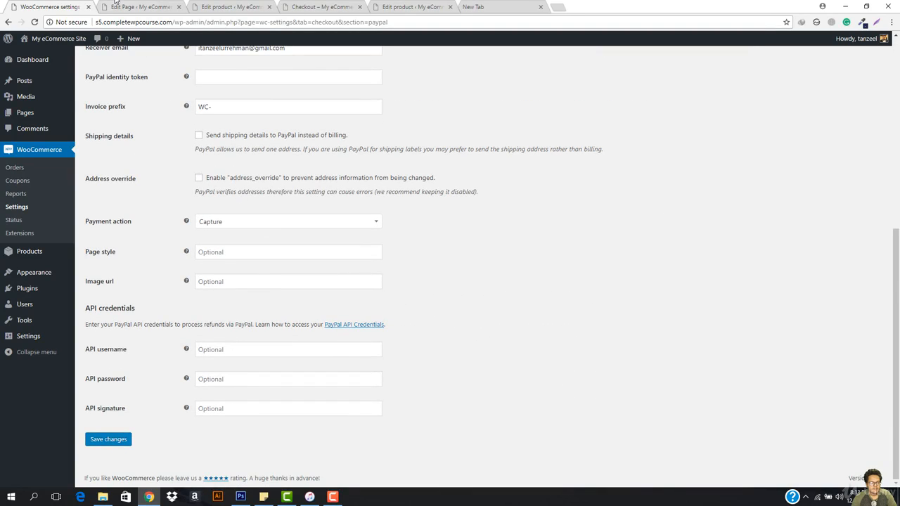
click(230, 7)
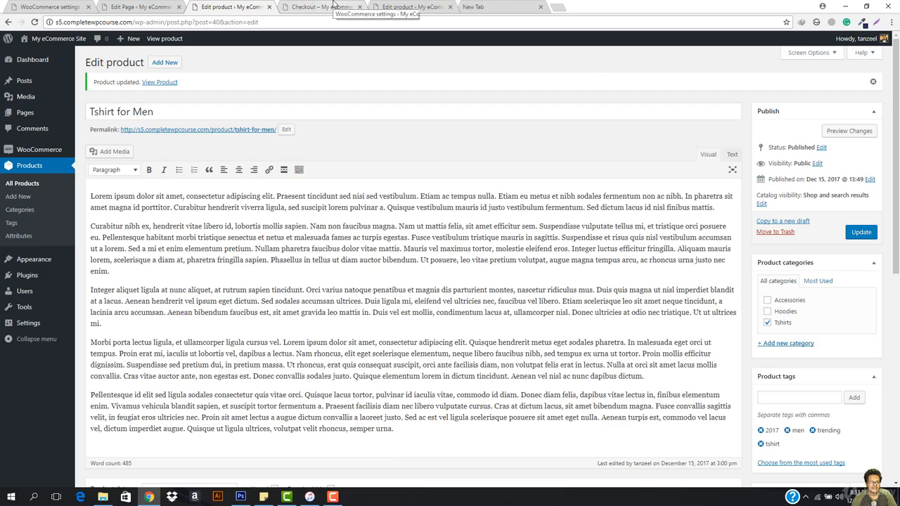
- Select PayPal on the storefront checkout, review its description, and return to the settings
click(320, 7)
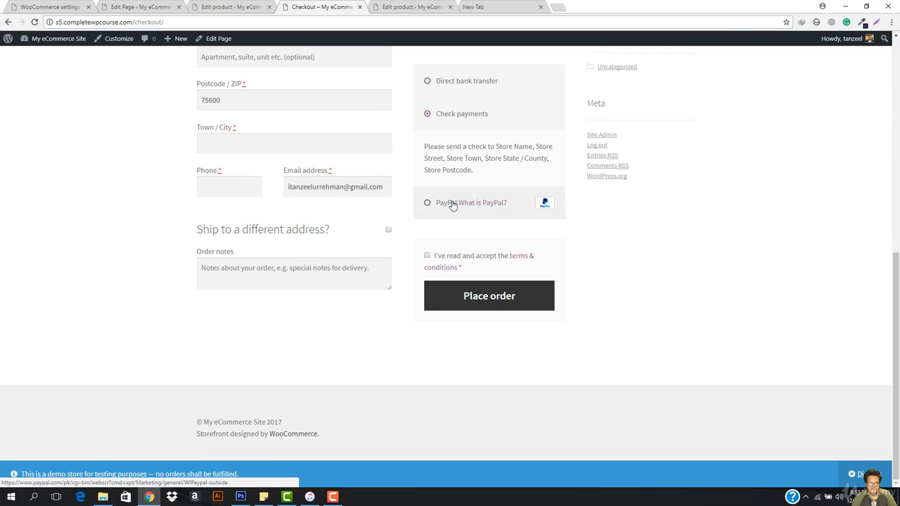
click(427, 203)
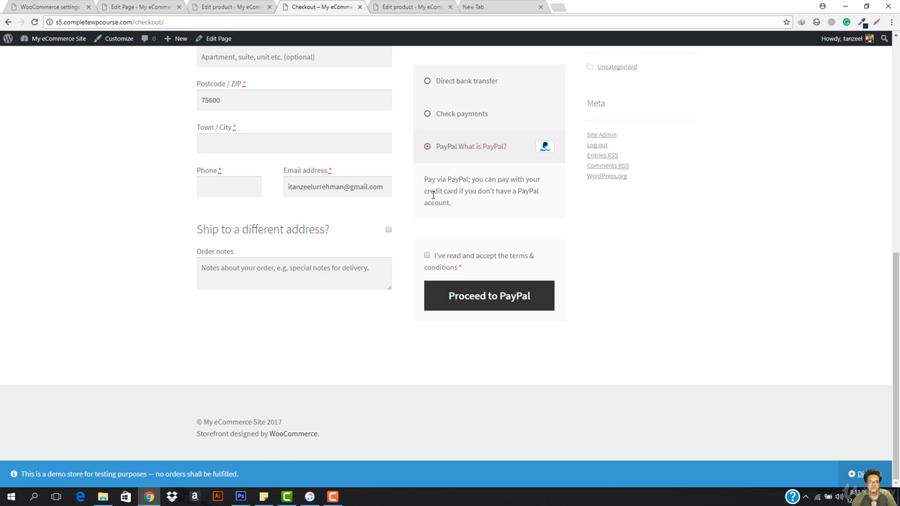
mouse_move(407, 193)
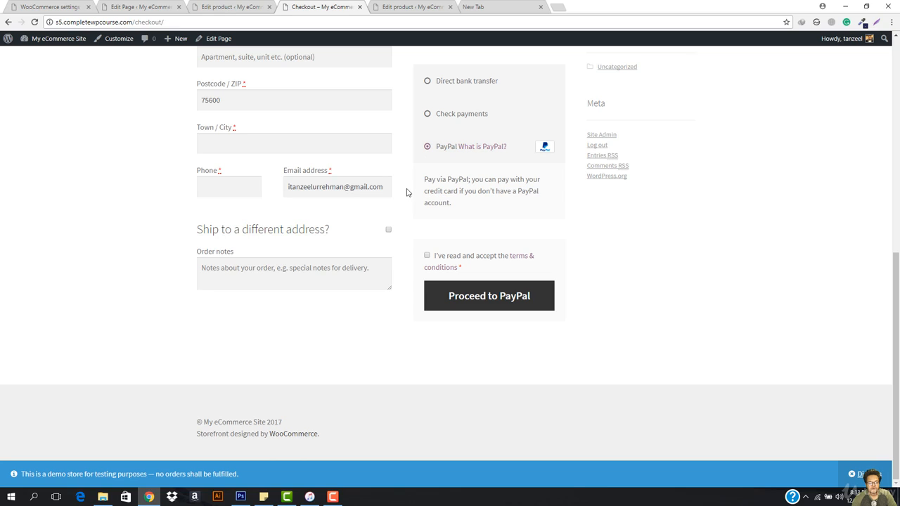
mouse_move(501, 194)
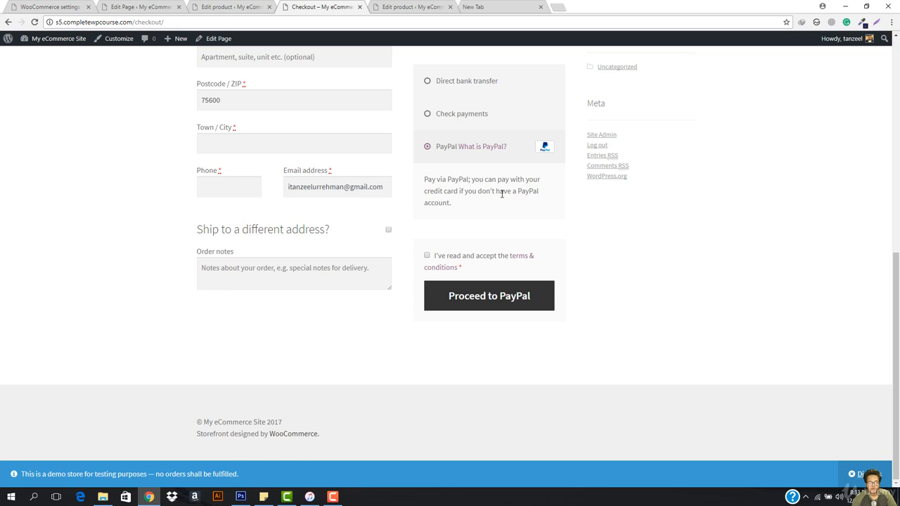
drag(424, 179, 452, 203)
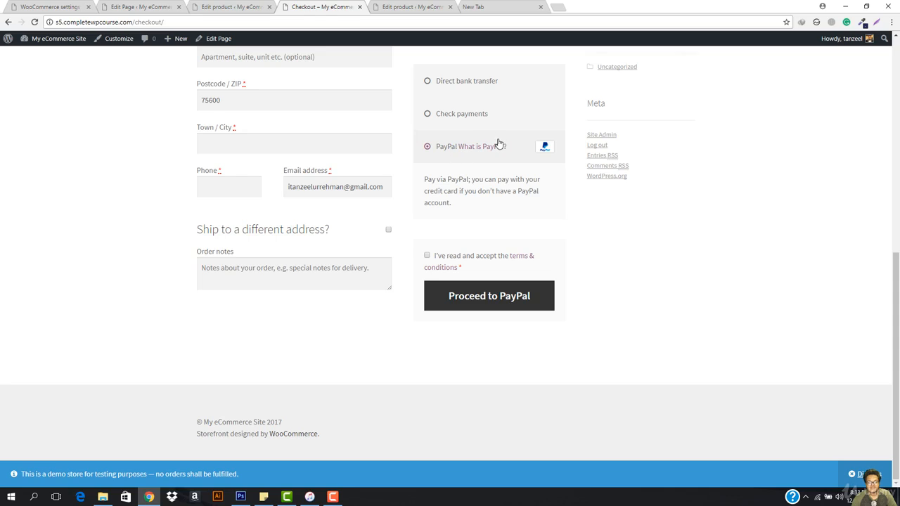
mouse_move(478, 134)
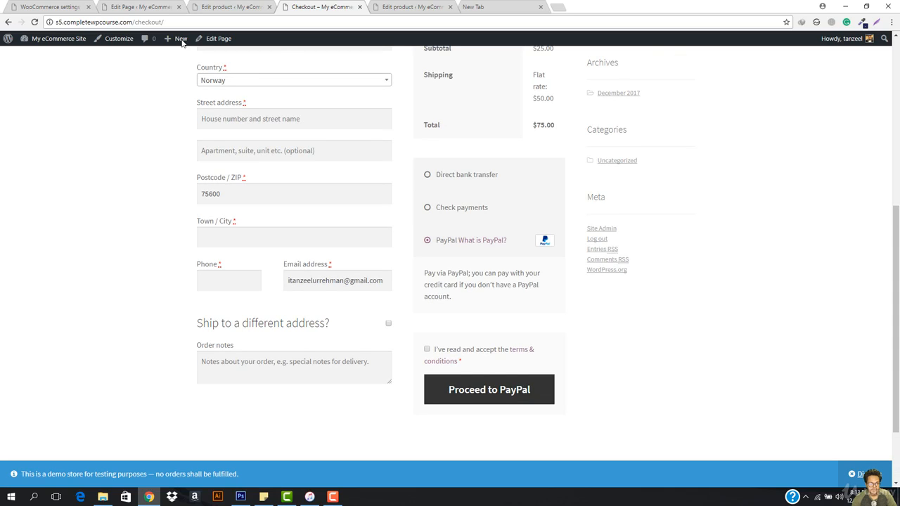
click(45, 7)
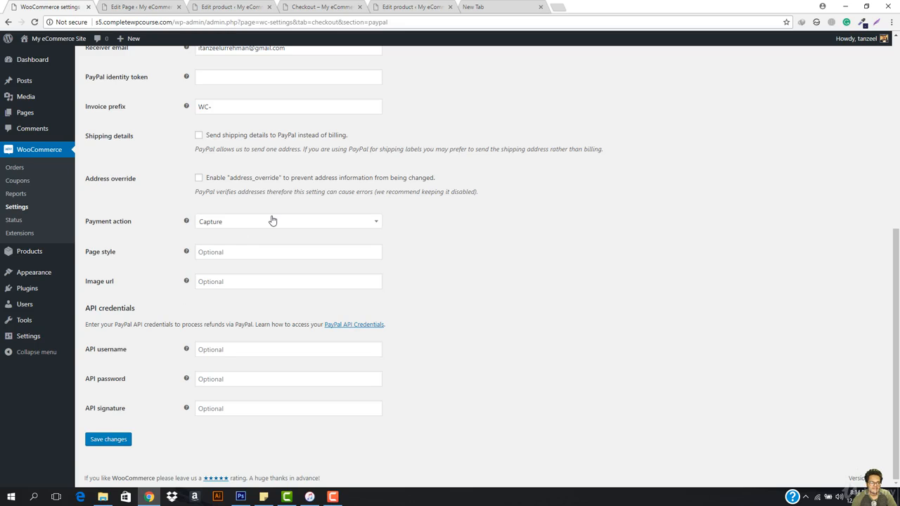
- Save the PayPal Standard settings and return to the general Checkout options
click(108, 439)
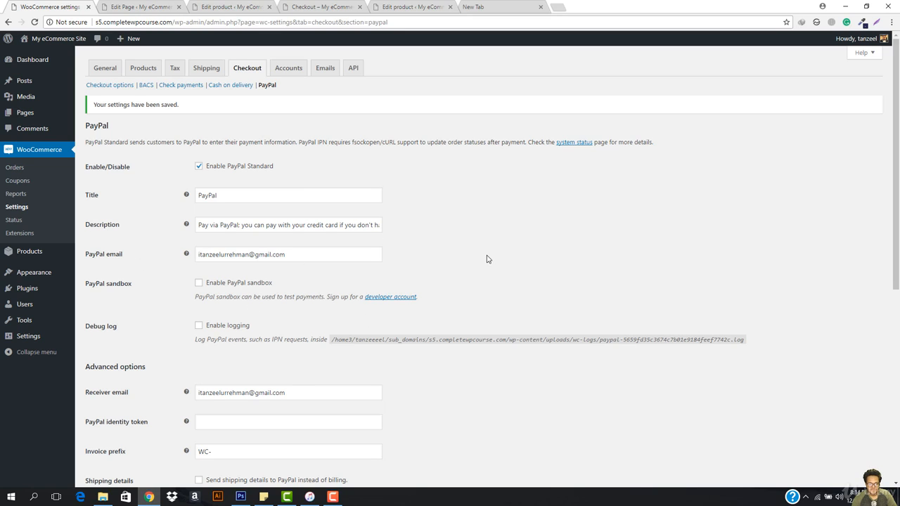
click(140, 7)
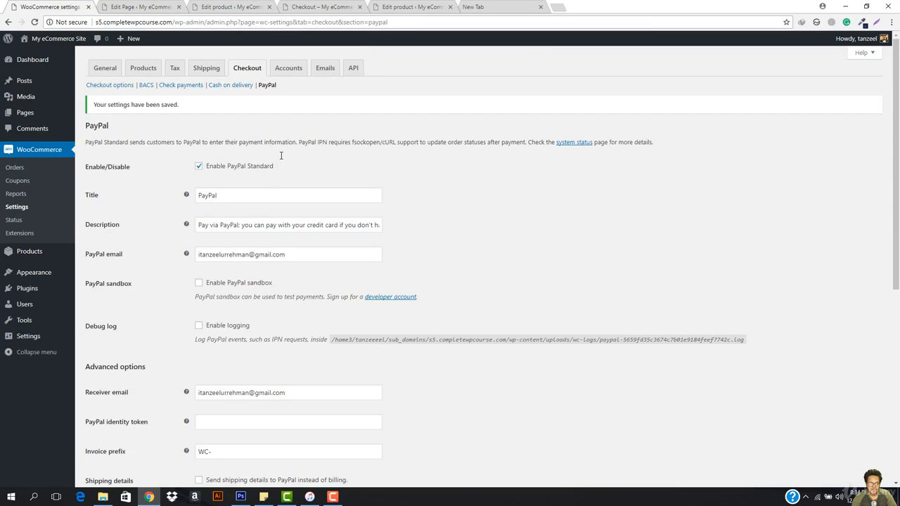
scroll(down, 3)
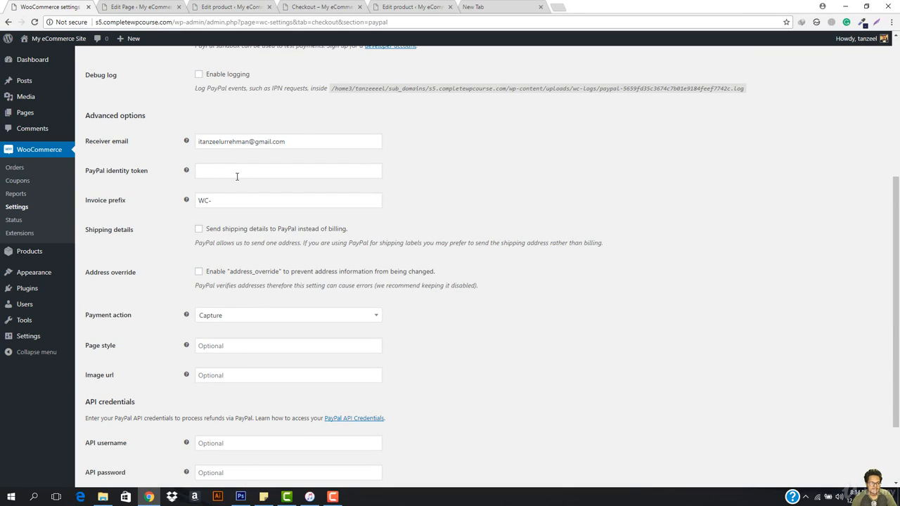
mouse_move(85, 232)
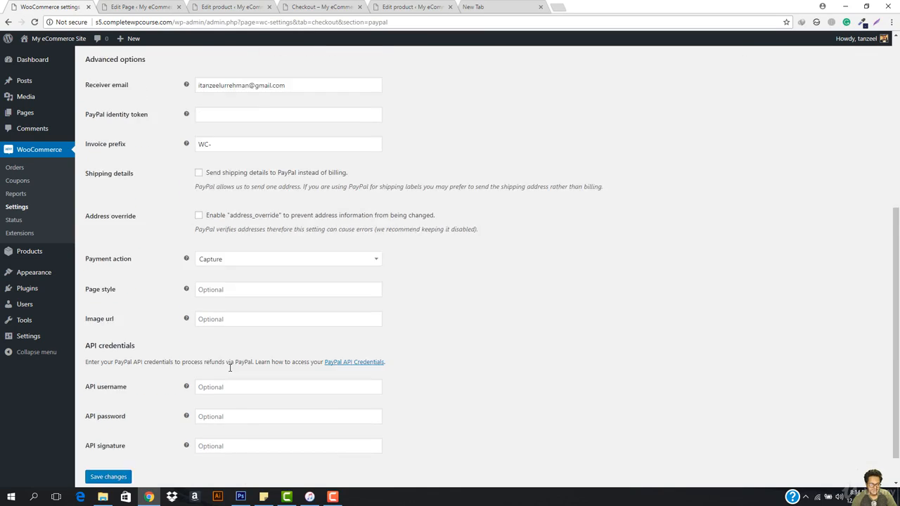
click(108, 476)
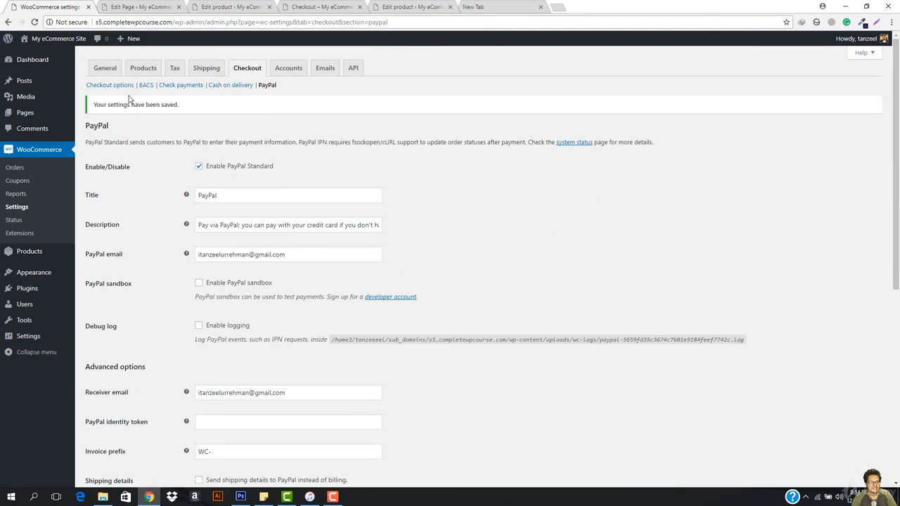
click(109, 84)
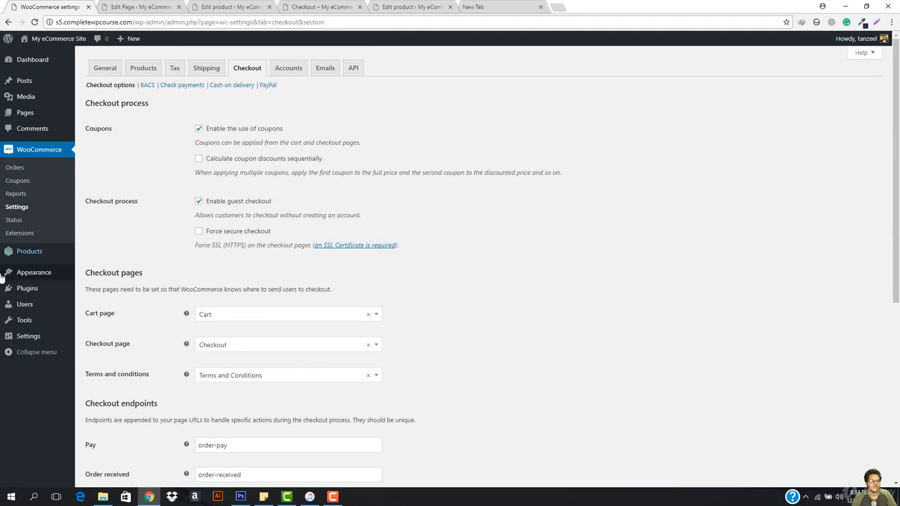
mouse_move(179, 256)
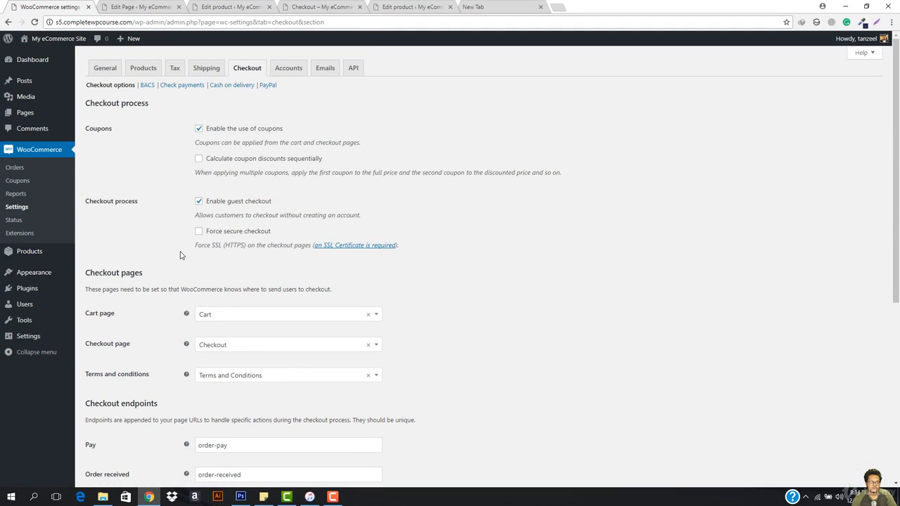
mouse_move(29, 251)
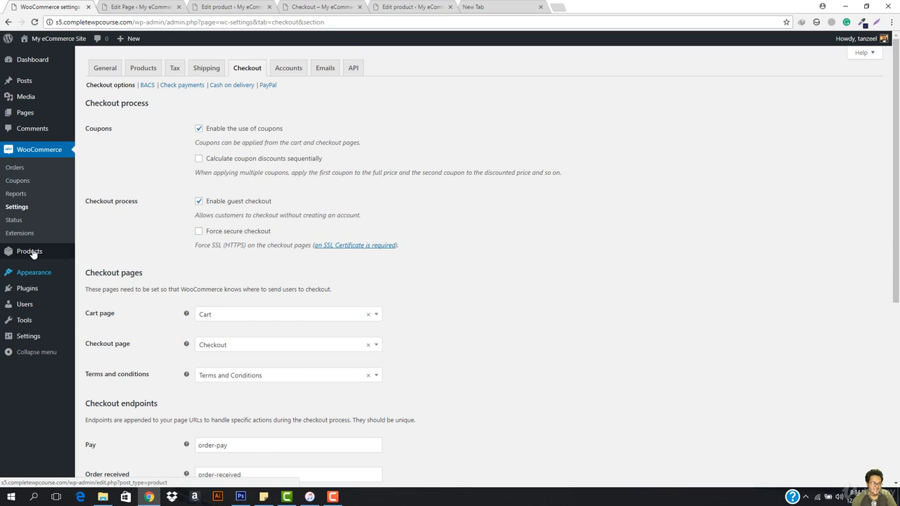